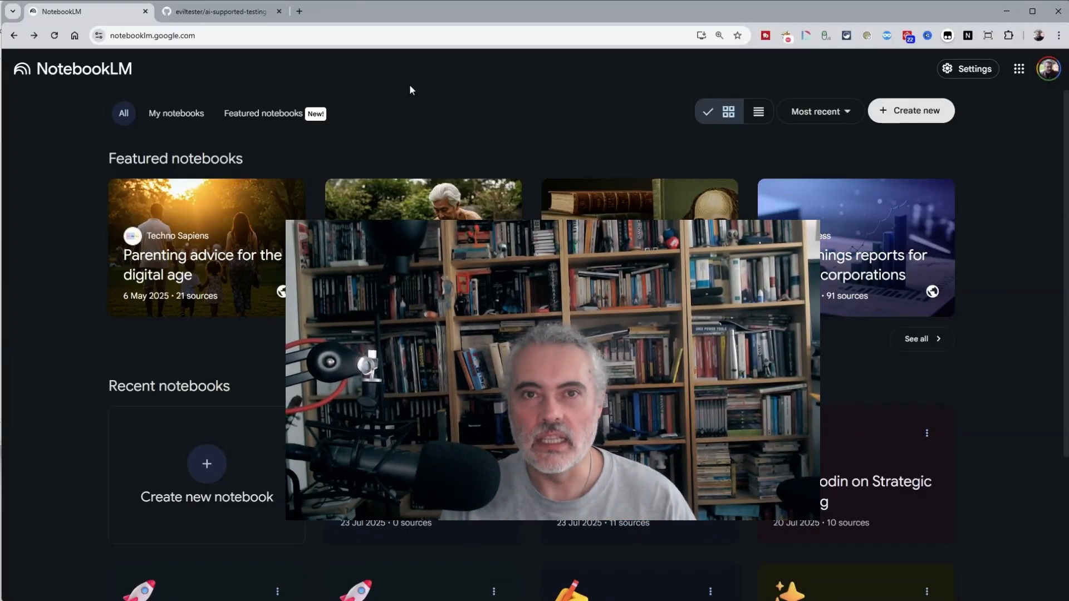
{"action": "left_click", "coordinate": [207, 474]}
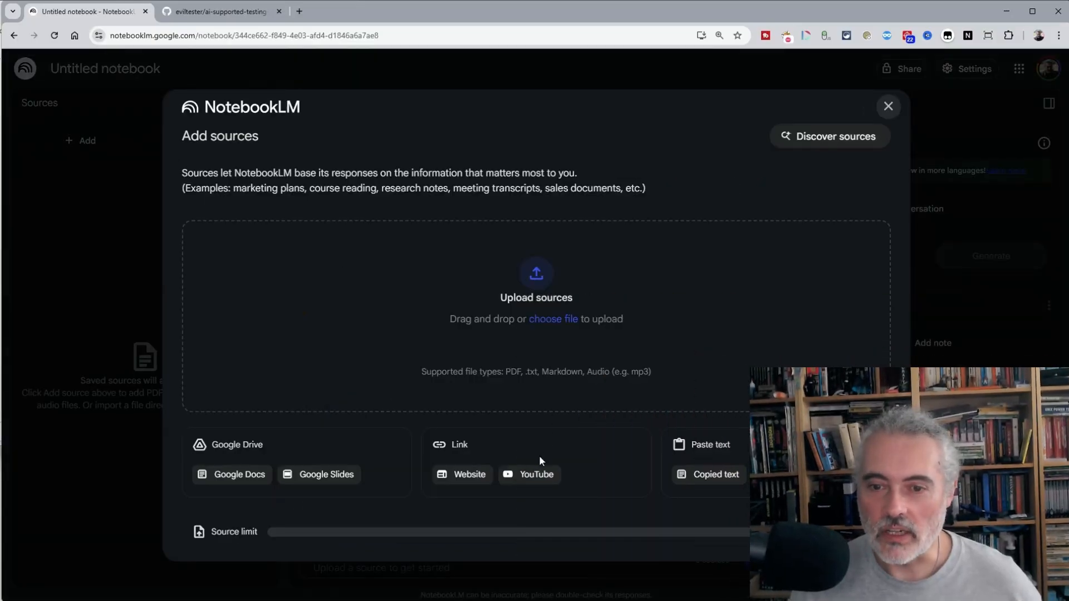
{"action": "left_click", "coordinate": [537, 474]}
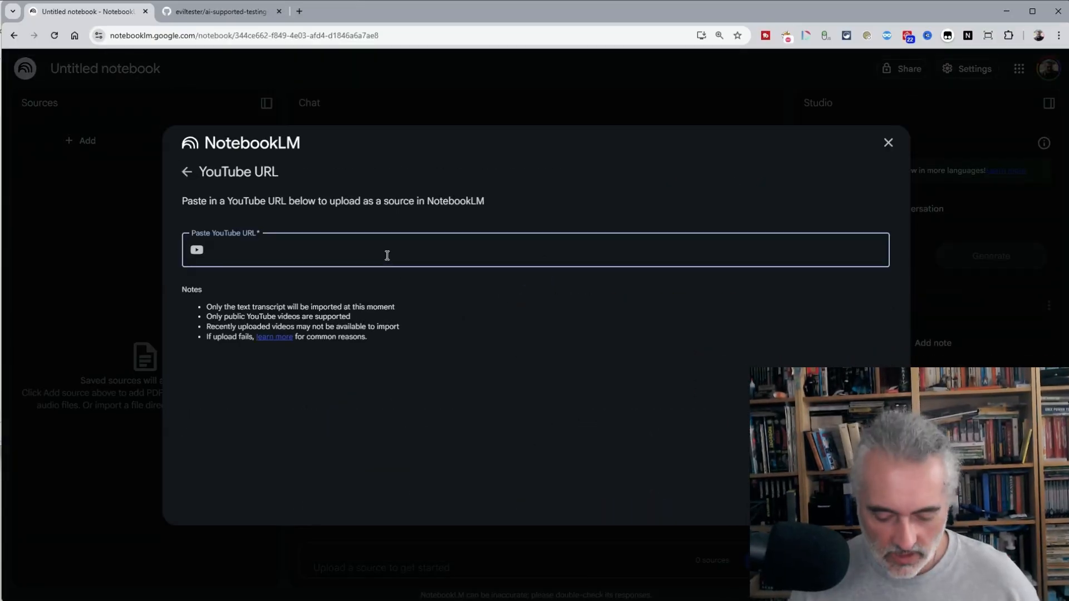
{"action": "type", "text": "https://www.youtube.com/watch?v=_zW9WD5ii8E&pp=ygUeZXZpbHRlc3RlciBleHBsb3JhdG9yeSB0ZXN0aW5n"}
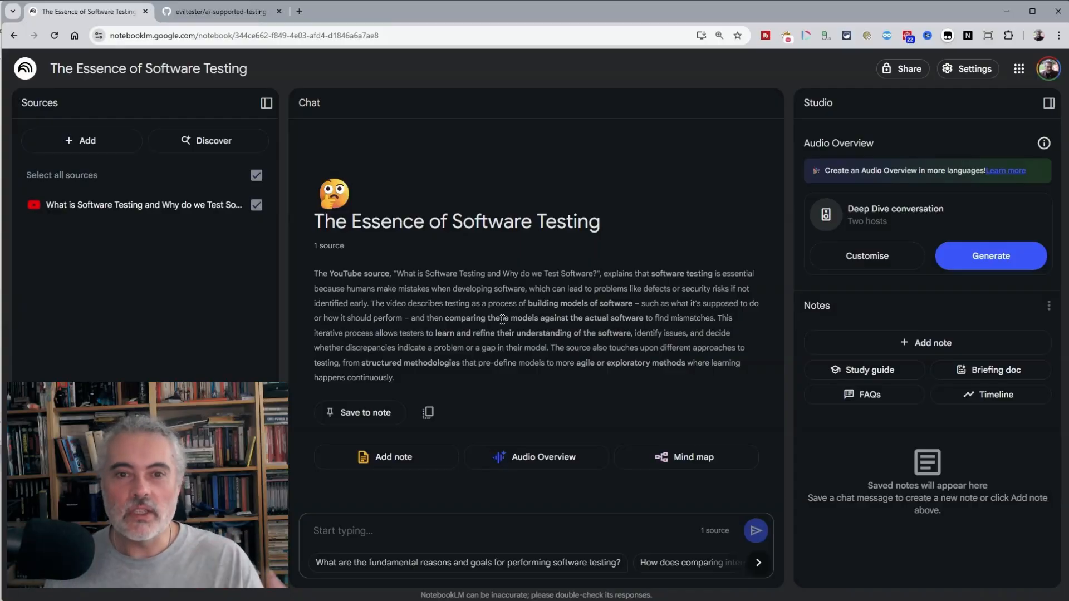
- Generate a study guide and briefing doc, then open the Common-Sense Guide briefing note
{"action": "left_click", "coordinate": [994, 369]}
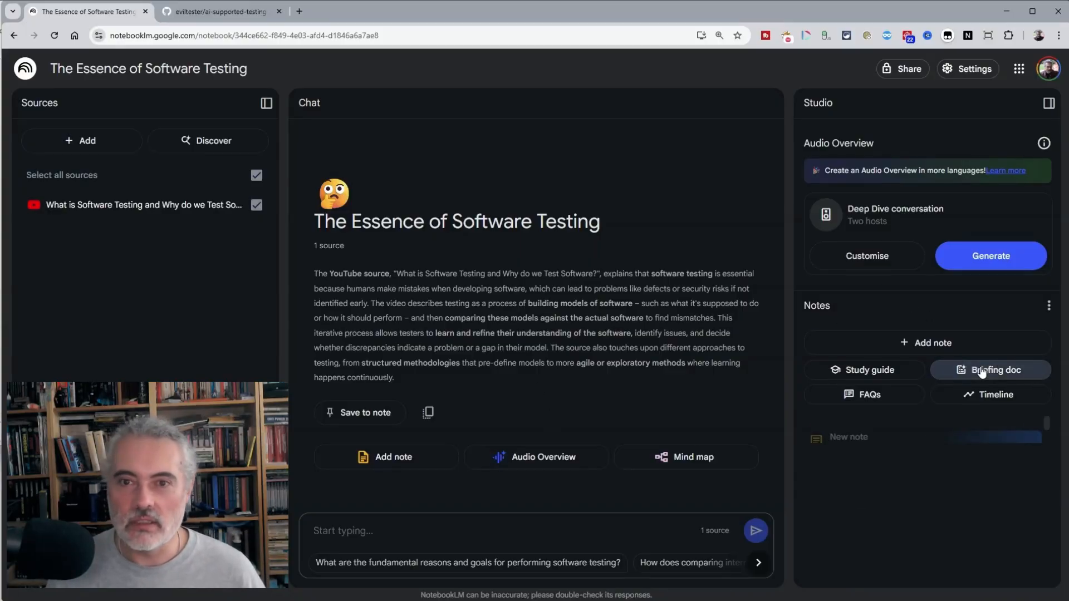
{"action": "left_click", "coordinate": [995, 369]}
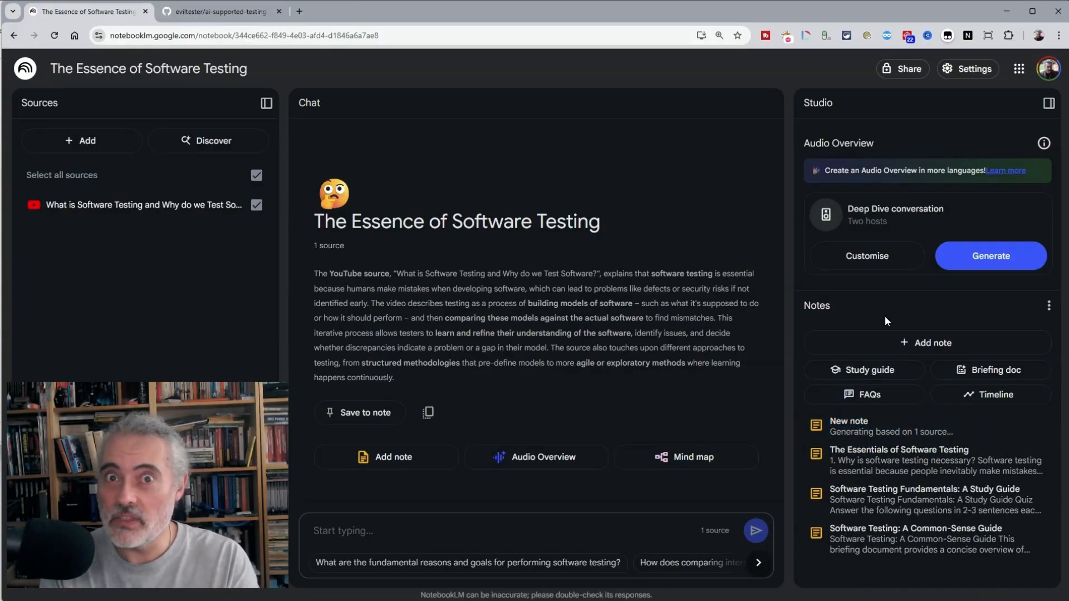
{"action": "left_click", "coordinate": [915, 539]}
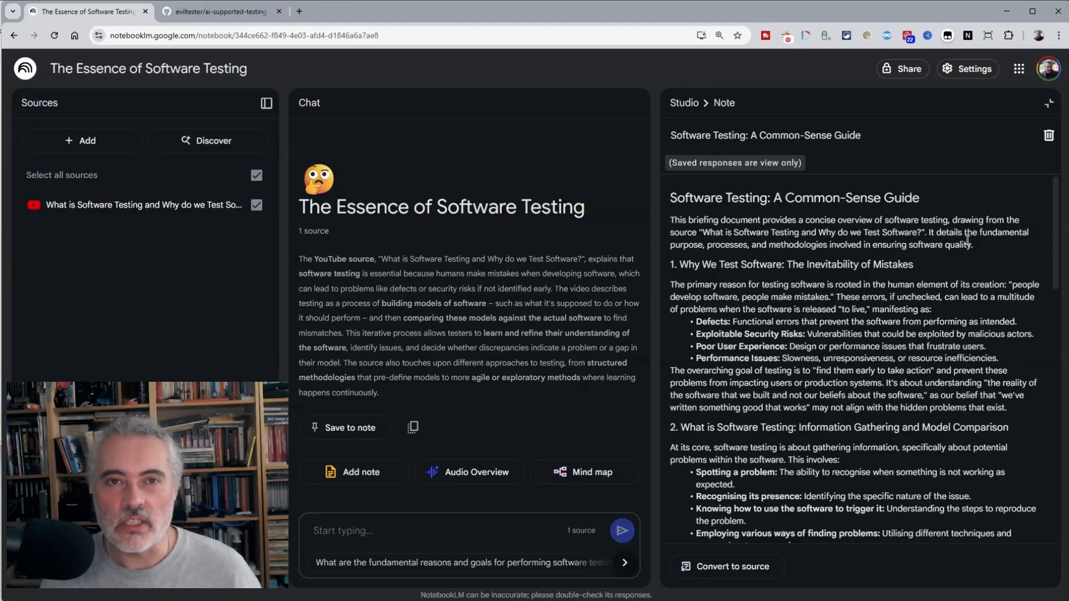
- Scroll through the briefing doc and study guide notes to read them
{"action": "scroll", "scroll_direction": "down", "scroll_amount": 3}
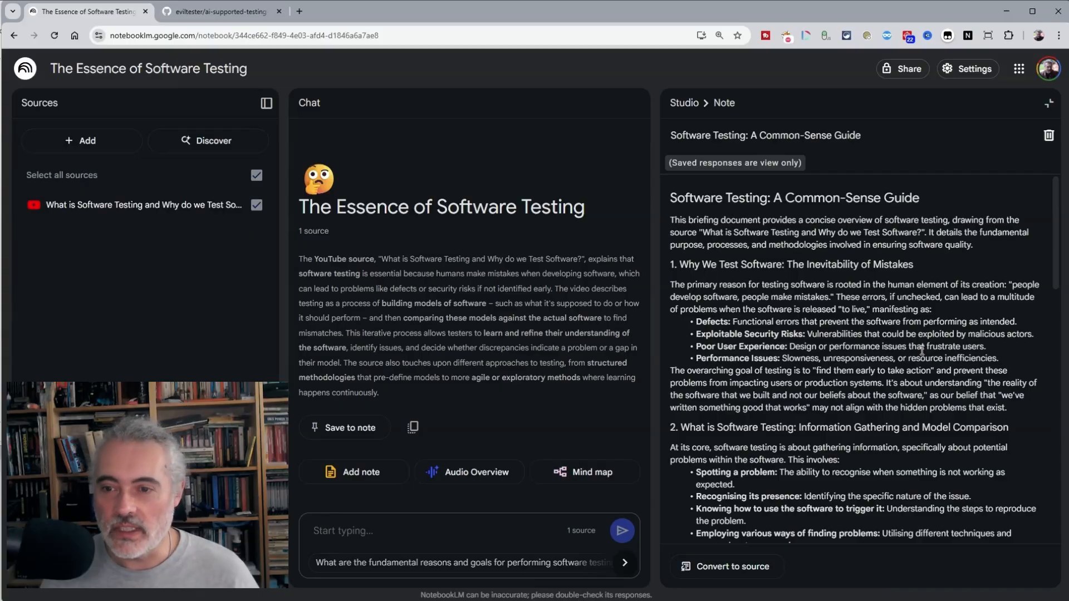
{"action": "scroll", "scroll_direction": "down", "scroll_amount": 3}
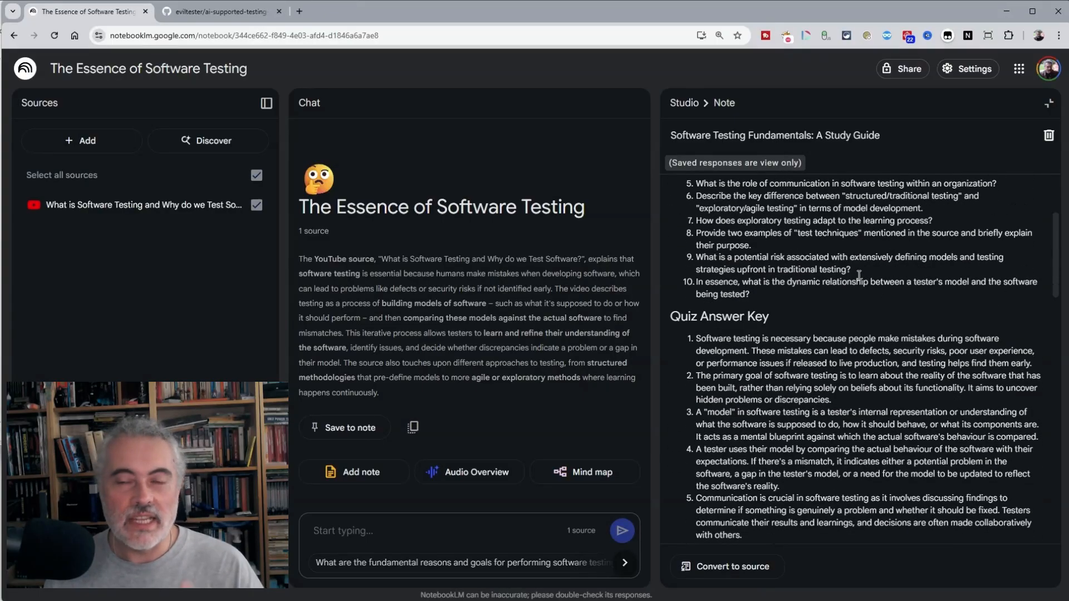
{"action": "scroll", "scroll_direction": "down", "scroll_amount": 3}
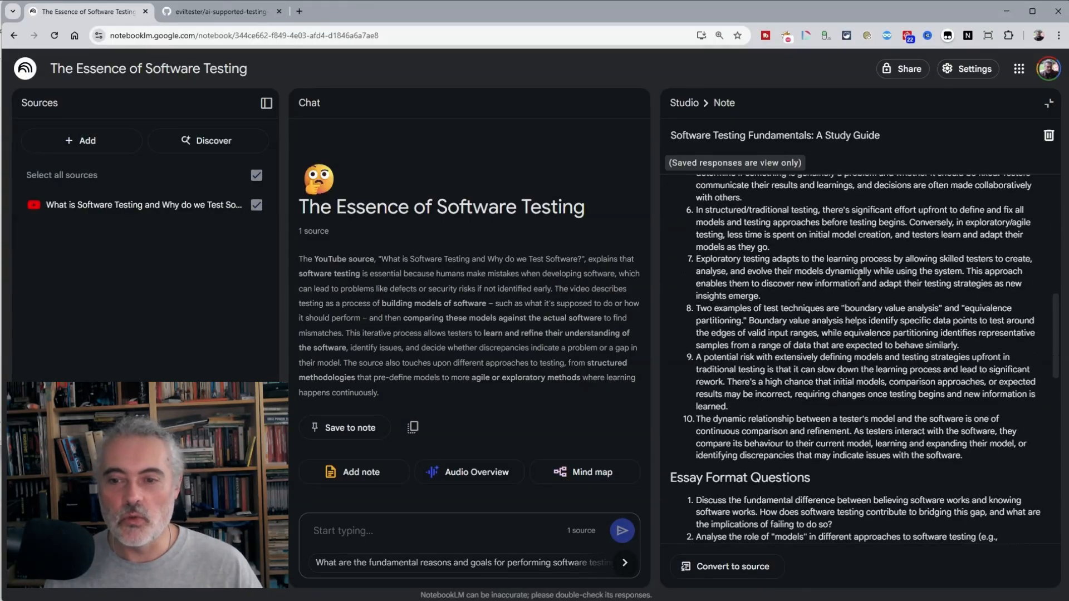
{"action": "scroll", "scroll_direction": "down", "scroll_amount": 3}
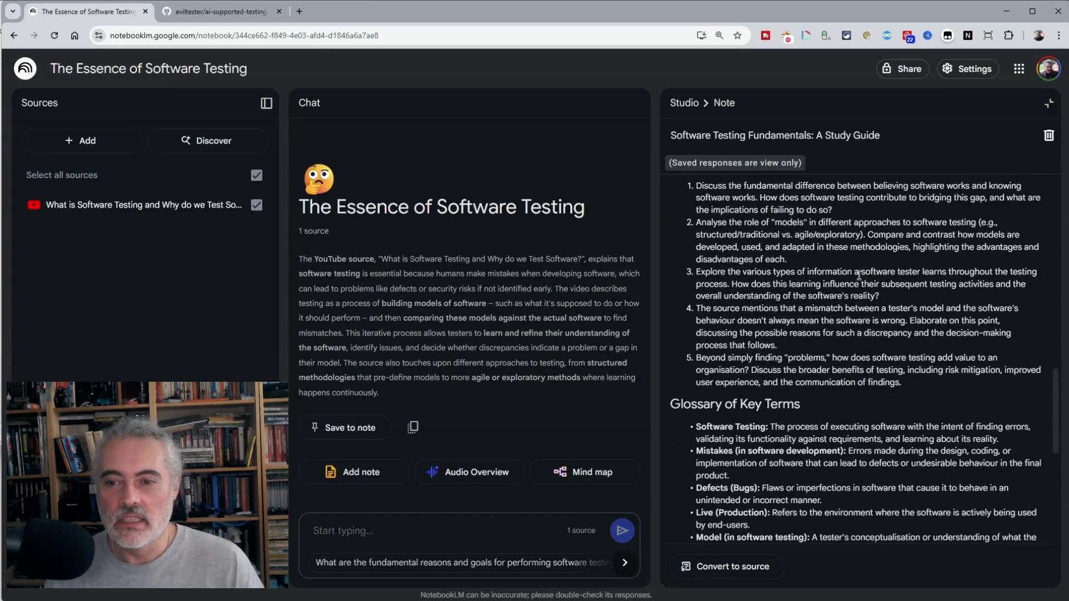
{"action": "scroll", "scroll_direction": "down", "scroll_amount": 3}
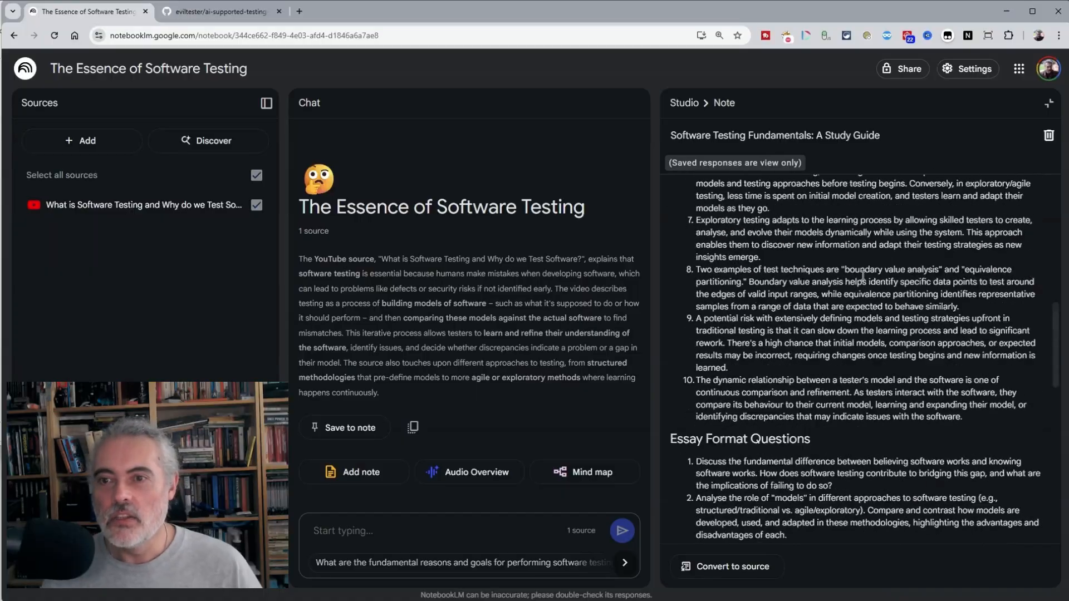
{"action": "scroll", "scroll_direction": "down", "scroll_amount": 3}
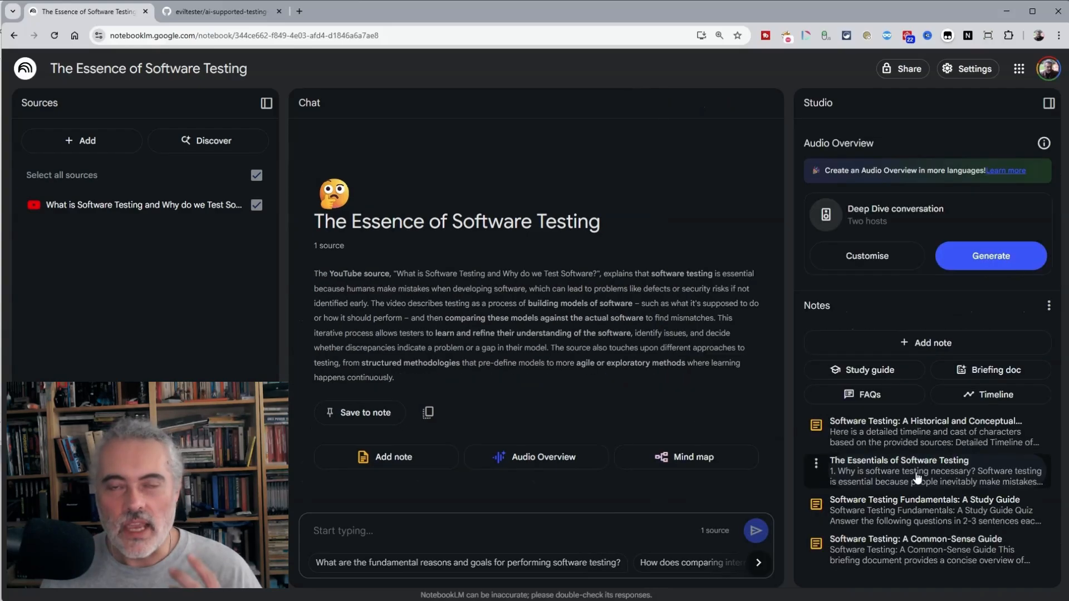
{"action": "left_click", "coordinate": [920, 471]}
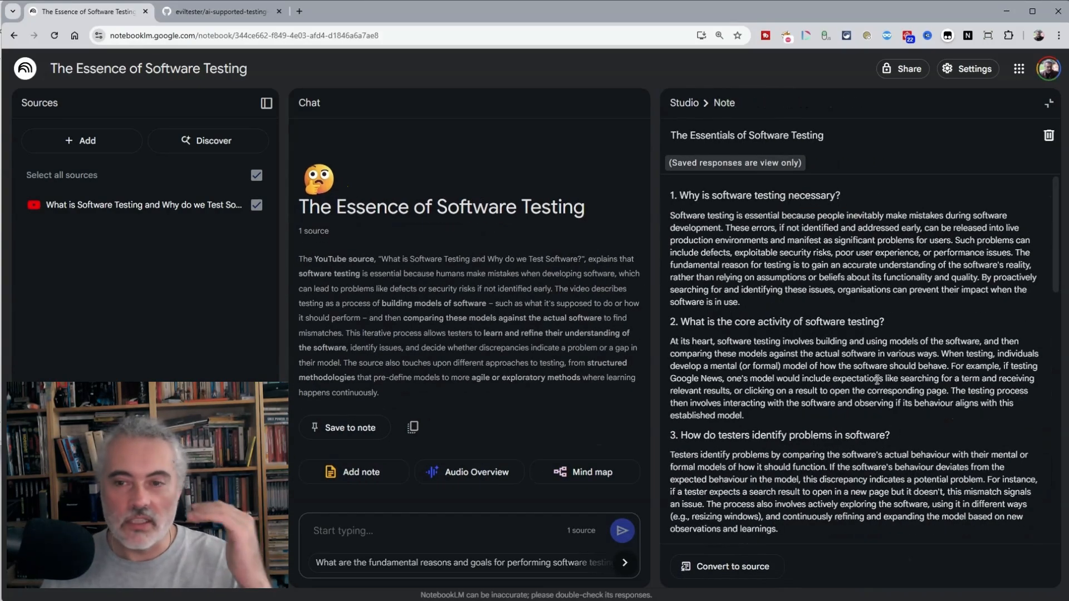
{"action": "scroll", "scroll_direction": "down", "scroll_amount": 3}
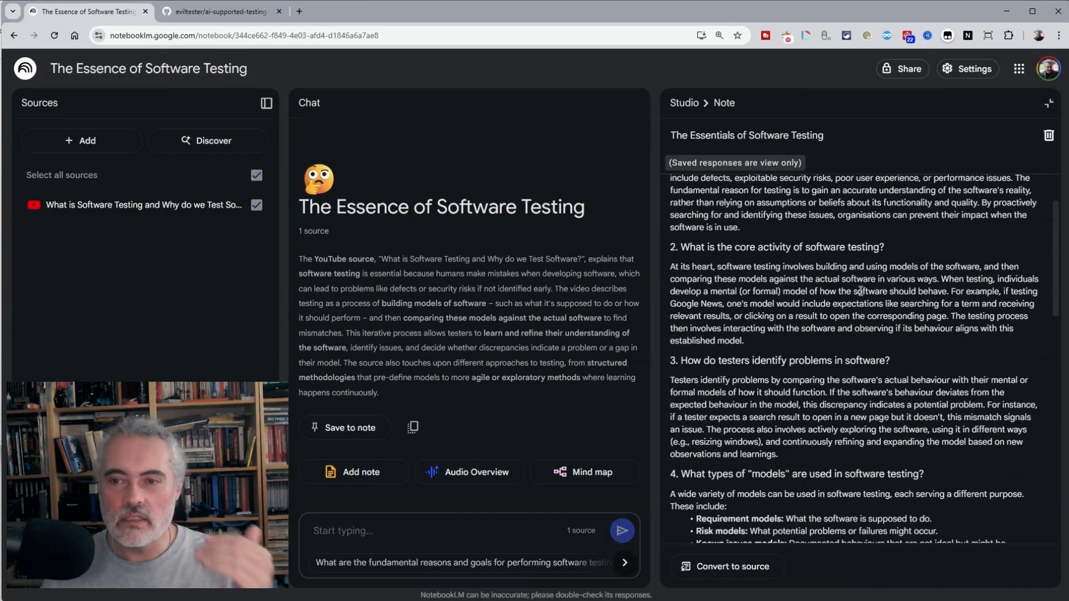
{"action": "scroll", "scroll_direction": "down", "scroll_amount": 3}
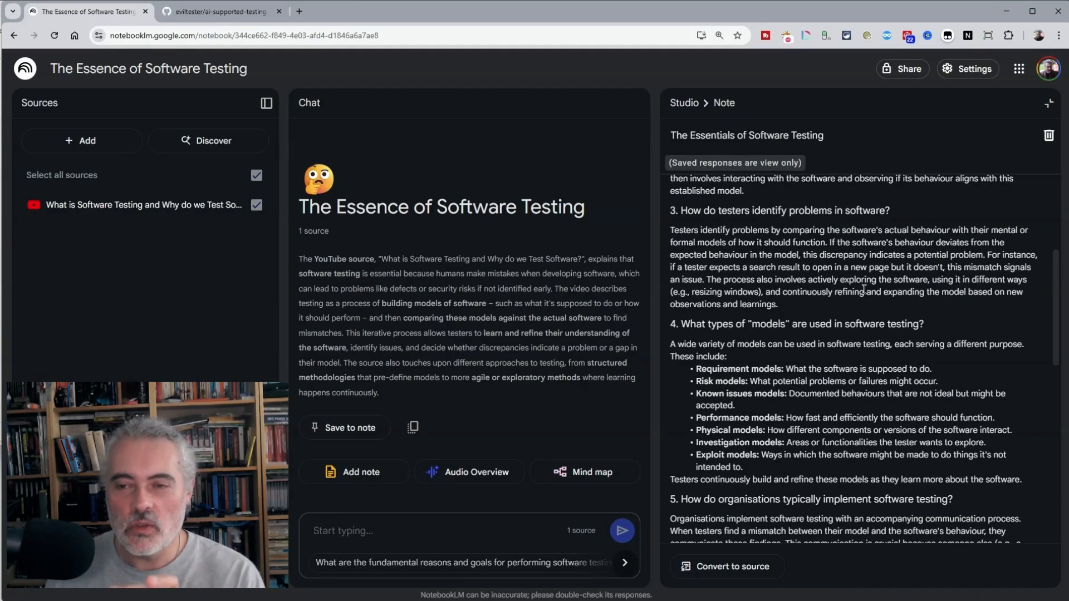
{"action": "scroll", "scroll_direction": "down", "scroll_amount": 3}
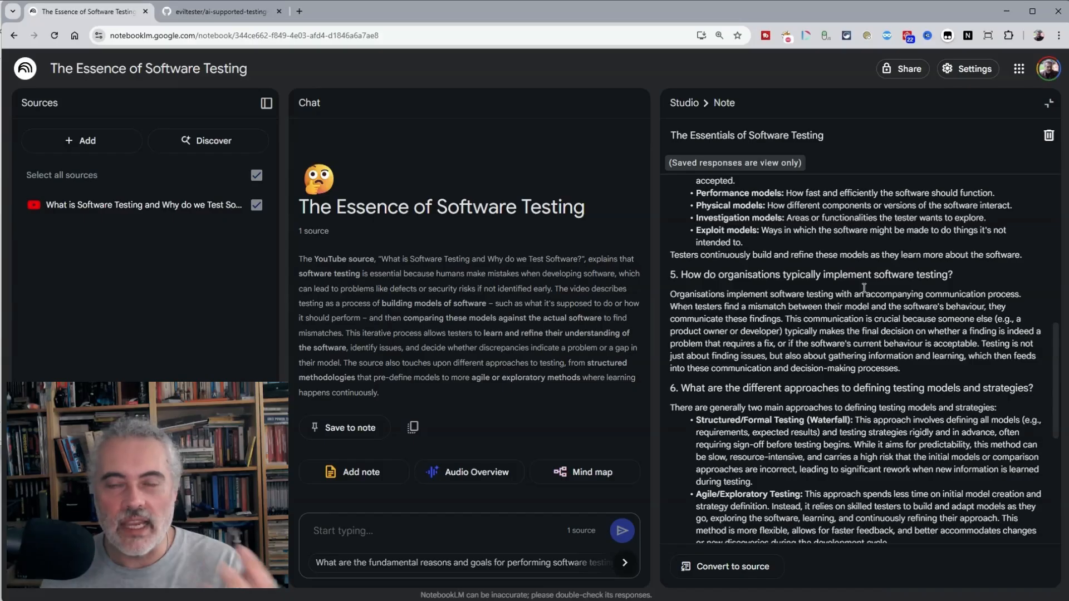
{"action": "scroll", "scroll_direction": "down", "scroll_amount": 3}
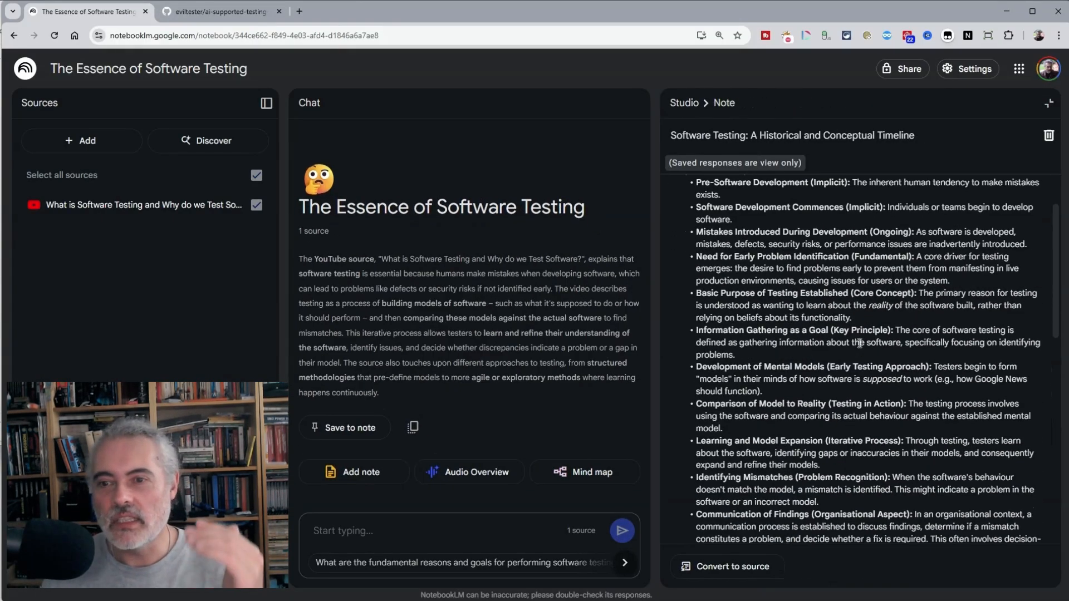
{"action": "scroll", "scroll_direction": "down", "scroll_amount": 3}
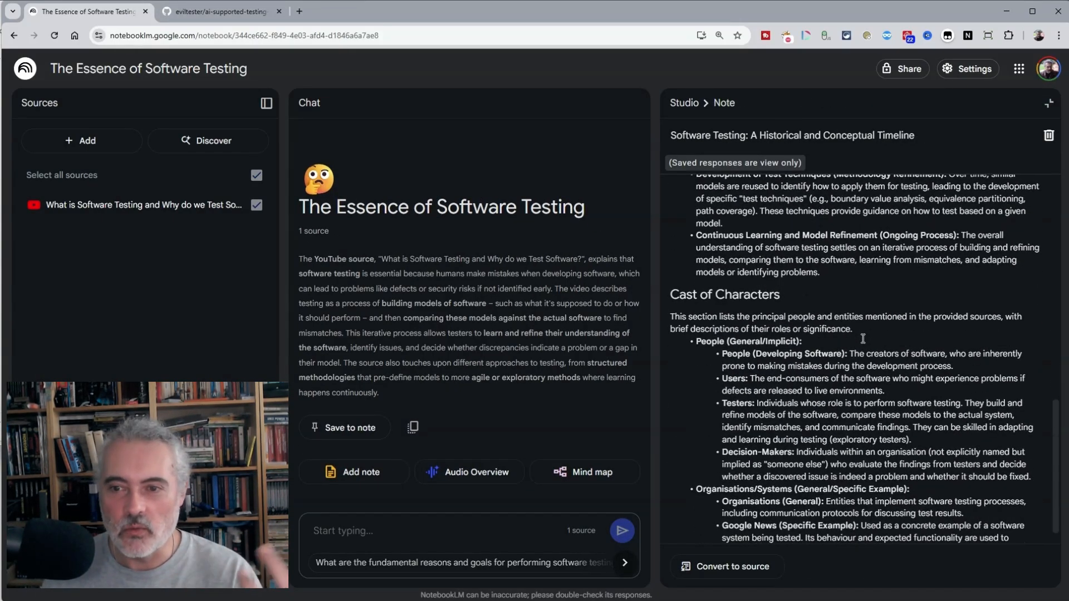
{"action": "scroll", "scroll_direction": "down", "scroll_amount": 3}
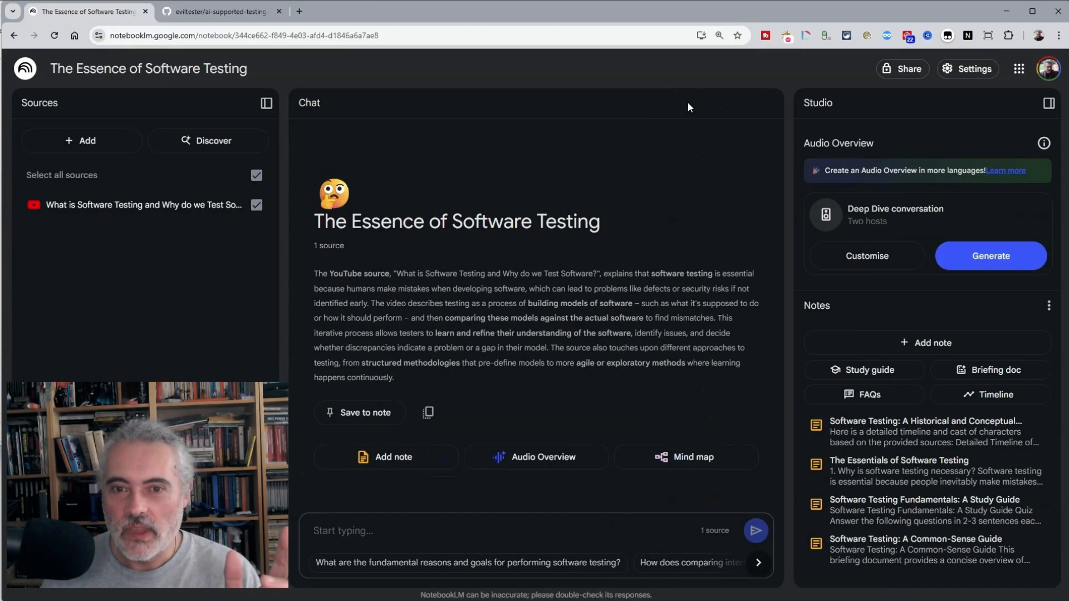
{"action": "mouse_move", "coordinate": [608, 397]}
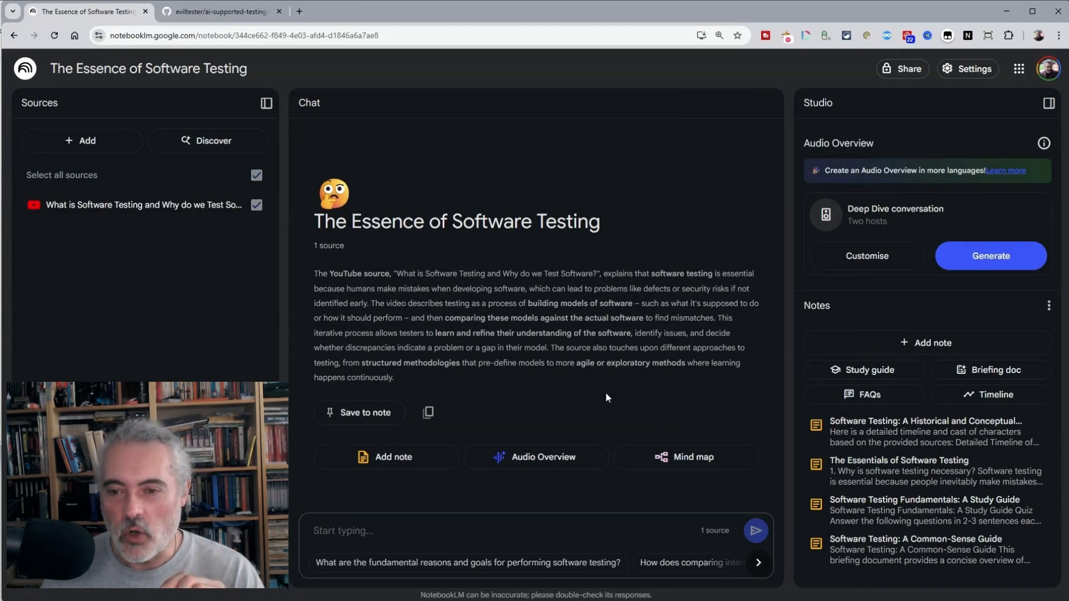
- Generate a mind map of the software-testing source
{"action": "left_click", "coordinate": [685, 457]}
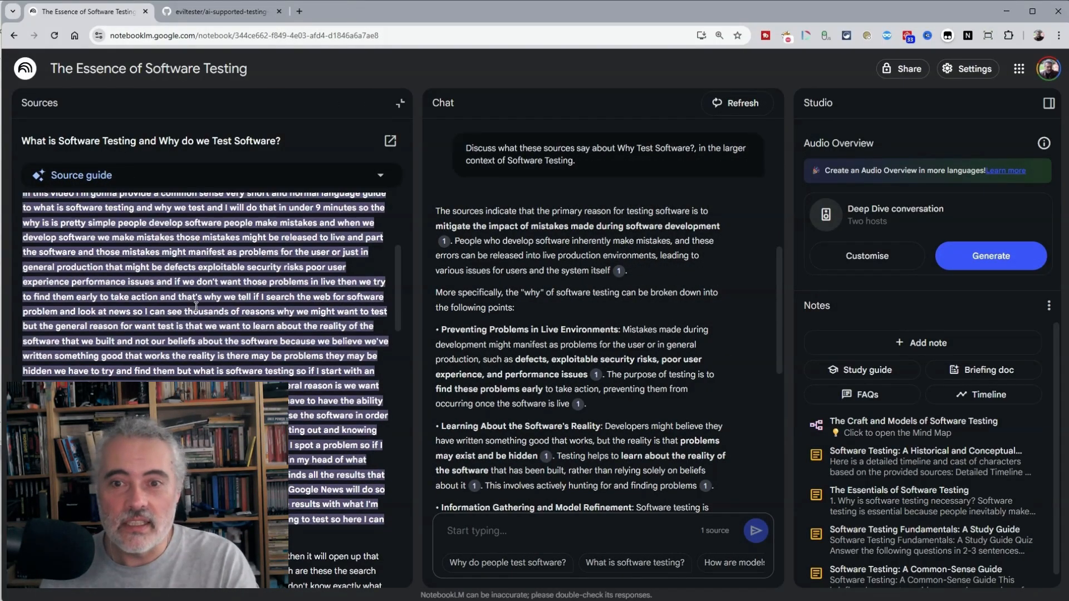
- Scroll through the video transcript in the Sources panel
{"action": "scroll", "scroll_direction": "down", "scroll_amount": 3}
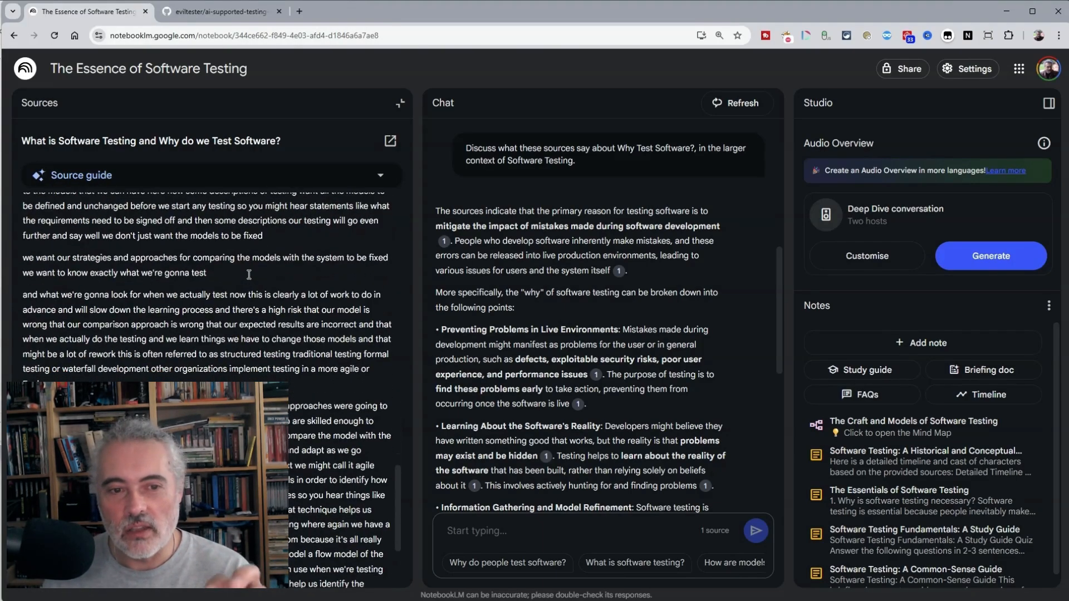
{"action": "scroll", "scroll_direction": "down", "scroll_amount": 3}
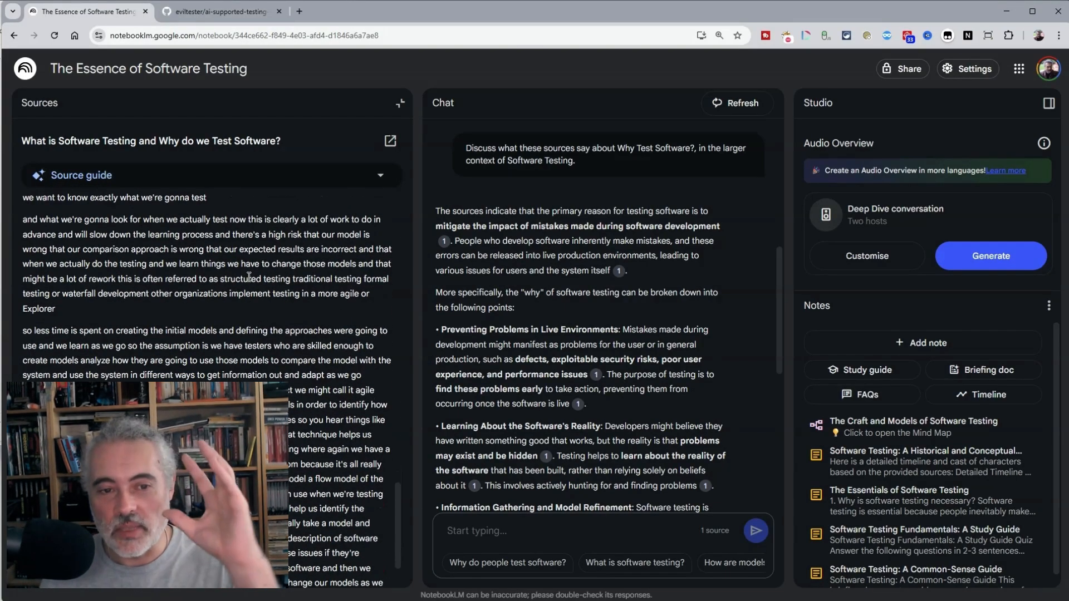
{"action": "scroll", "scroll_direction": "down", "scroll_amount": 3}
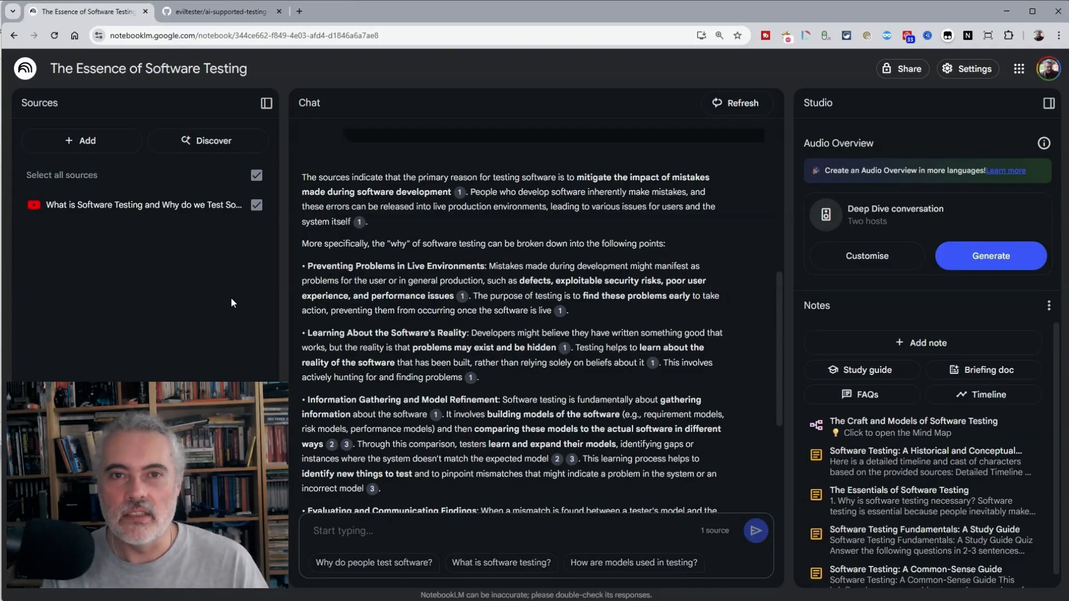
{"action": "mouse_move", "coordinate": [411, 254]}
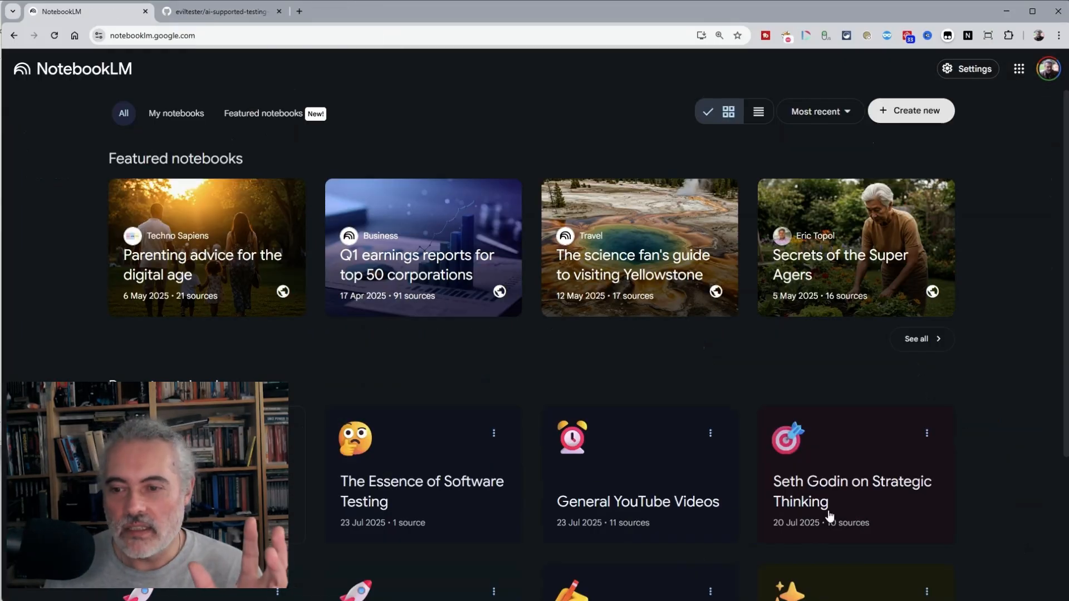
- In the Seth Godin on Strategic Thinking notebook, ask the chat 'What is a modern business plan'
{"action": "left_click", "coordinate": [851, 491]}
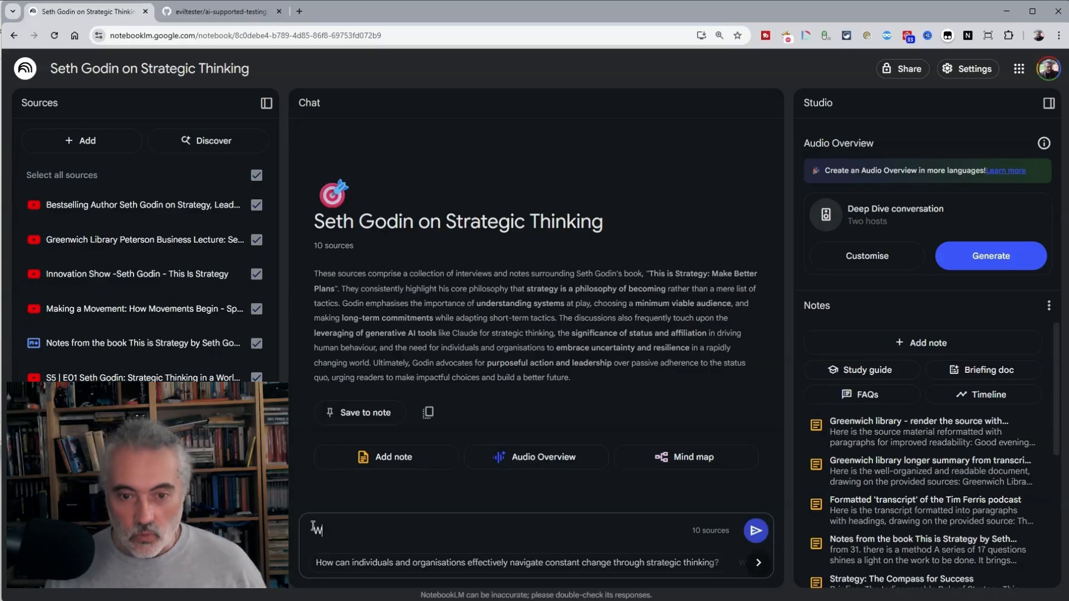
{"action": "type", "text": "What is a"}
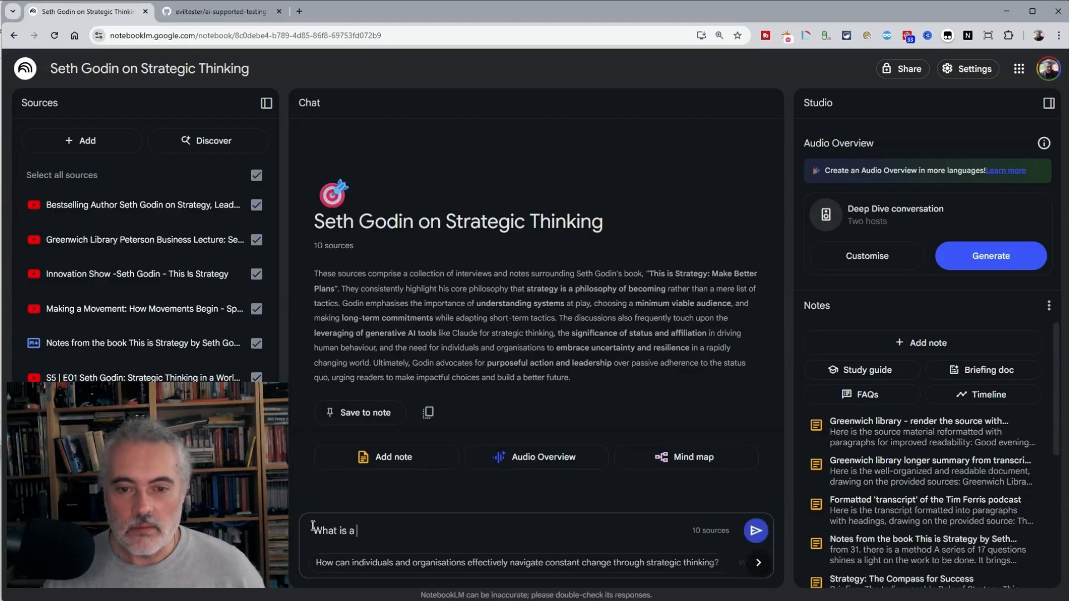
{"action": "type", "text": "modern busin"}
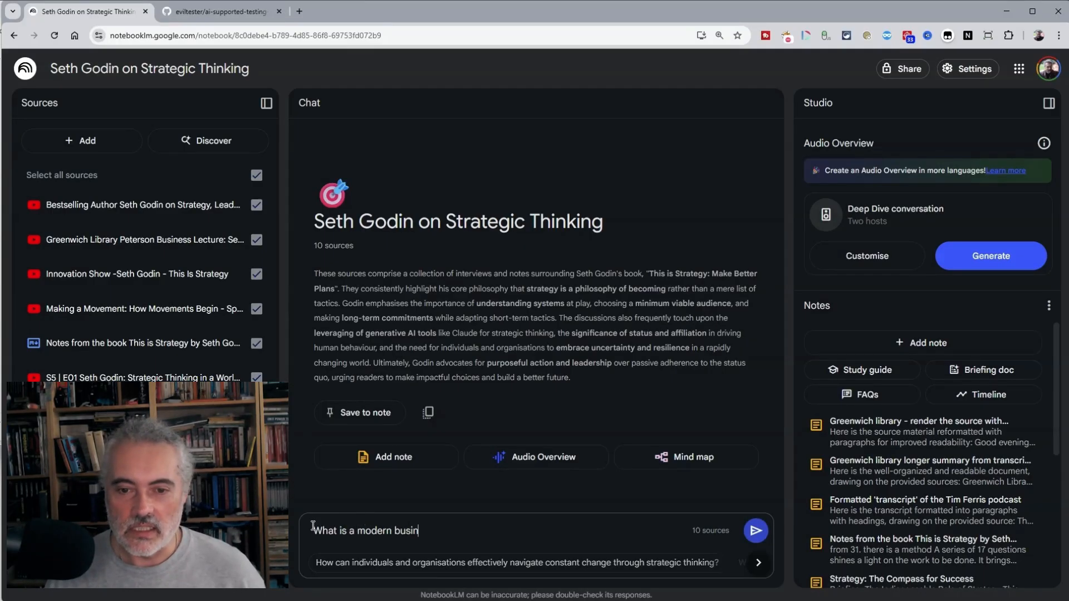
{"action": "type", "text": "ess plan"}
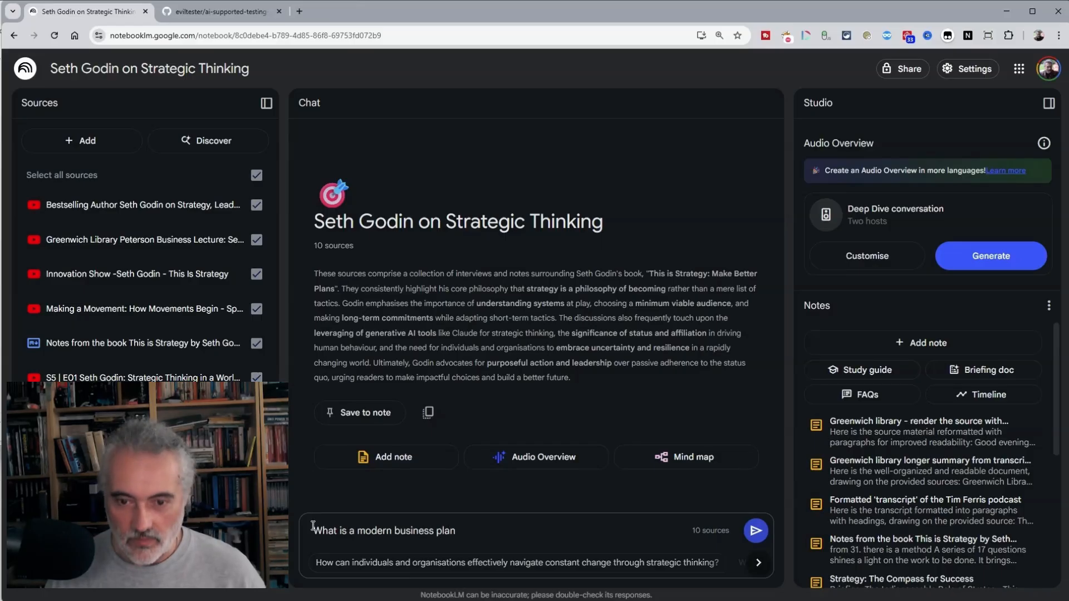
{"action": "left_click", "coordinate": [755, 530]}
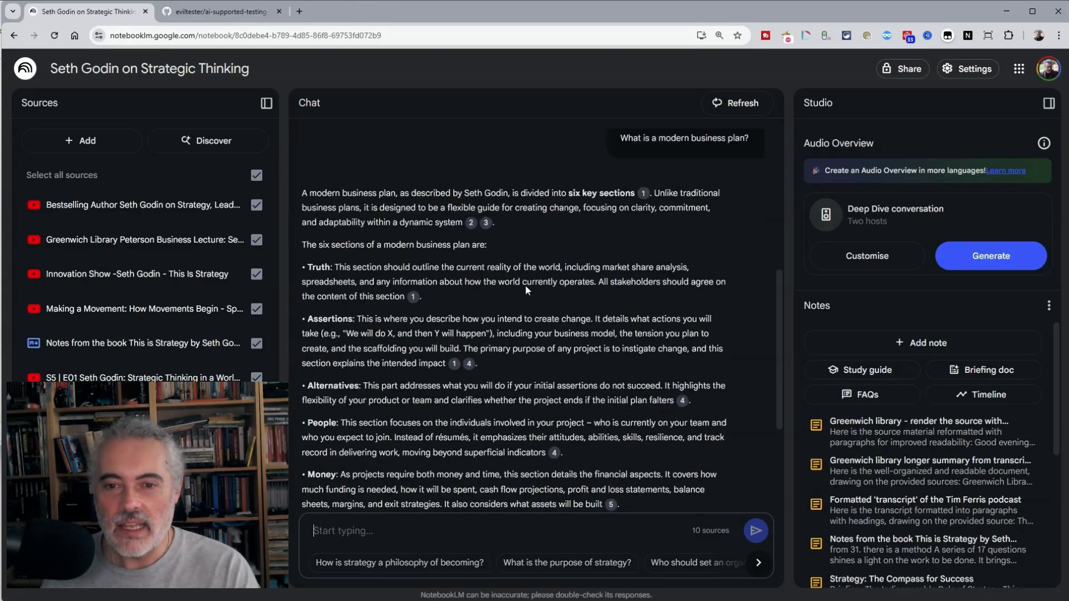
- Return to The Essence of Software Testing notebook from the home page
{"action": "scroll", "scroll_direction": "down", "scroll_amount": 3}
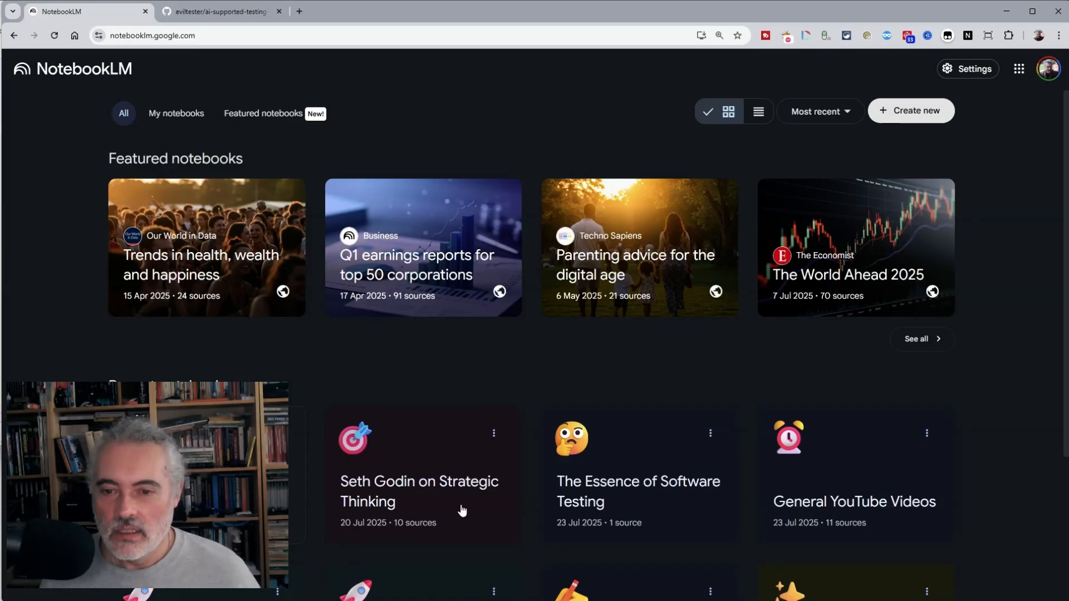
{"action": "left_click", "coordinate": [637, 491]}
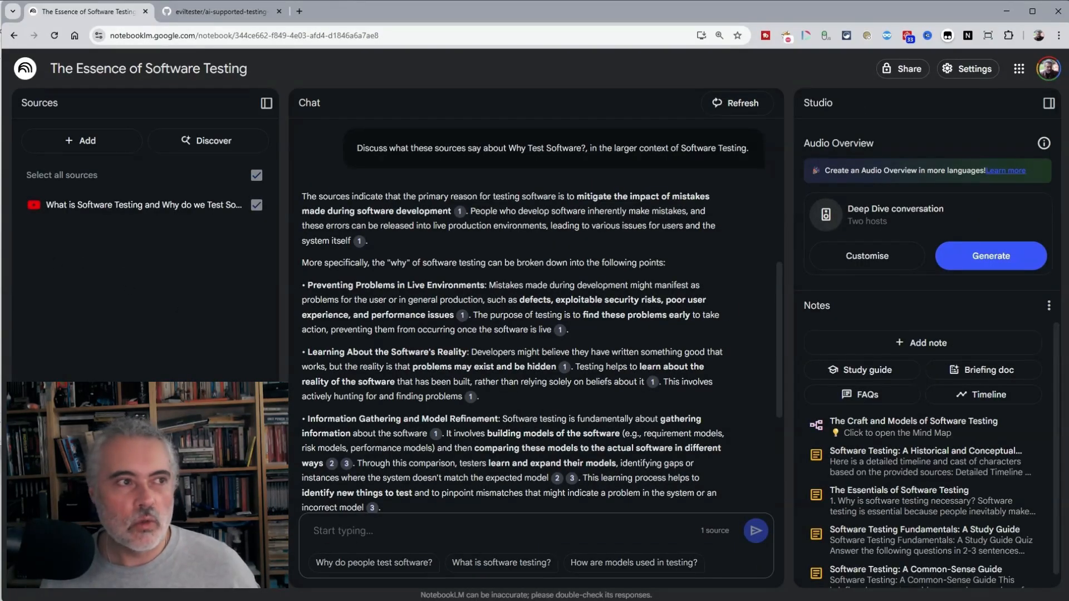
- Add the 2025 software testing job market YouTube video as a second source
{"action": "left_click", "coordinate": [82, 140]}
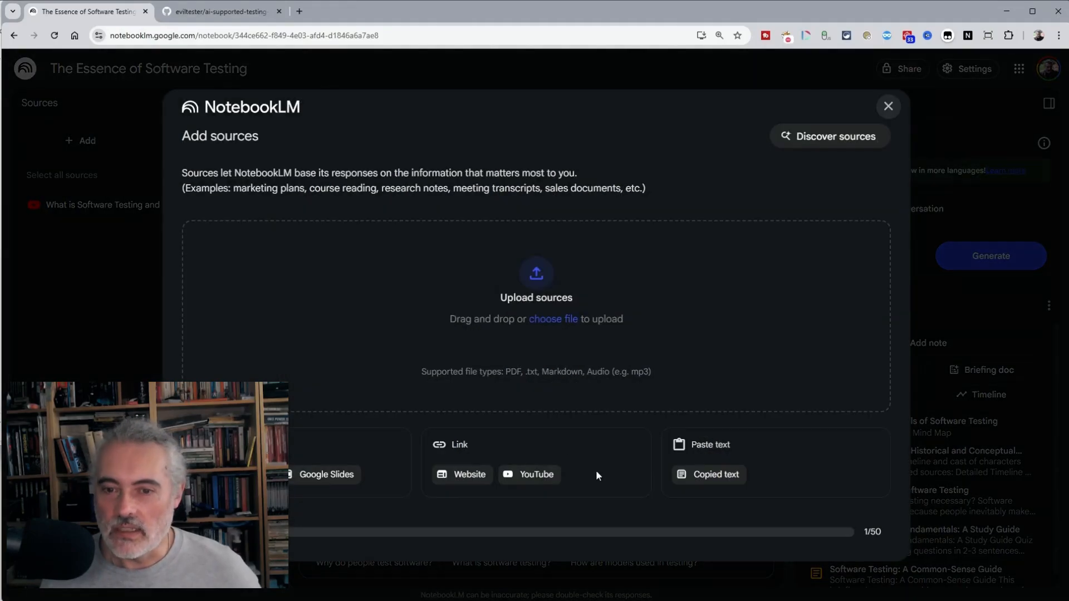
{"action": "left_click", "coordinate": [536, 475]}
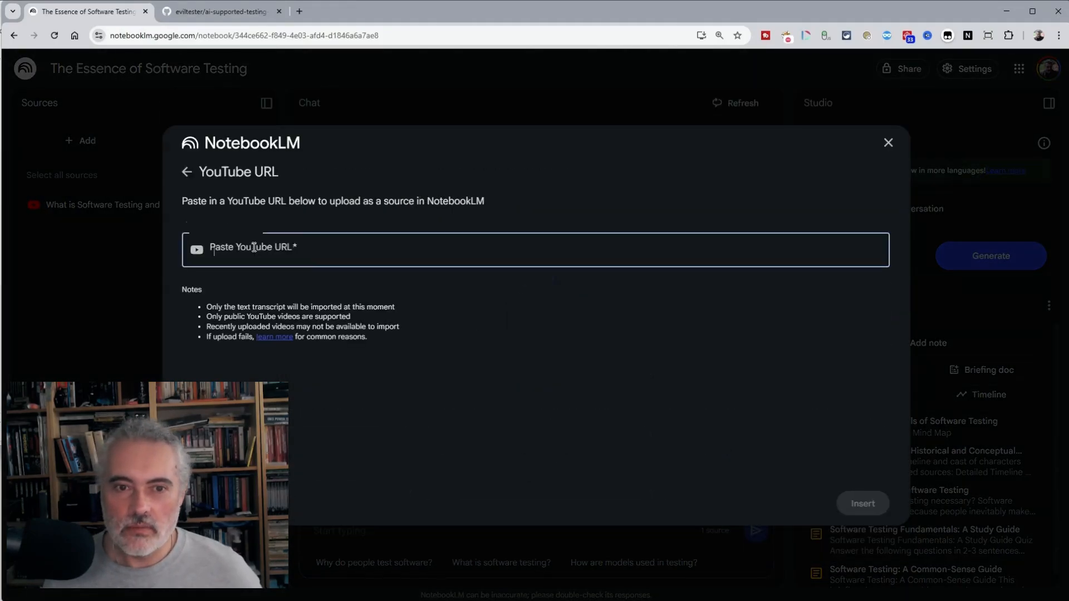
{"action": "left_click", "coordinate": [866, 504]}
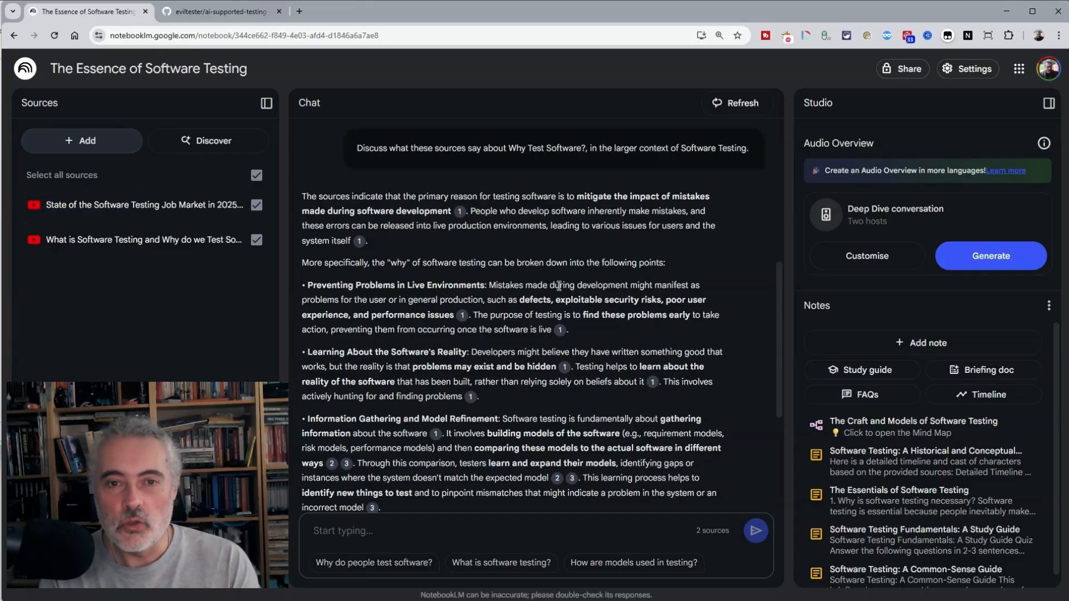
- Deselect all sources and rename the job-market source with a 'Podcast:' prefix
{"action": "left_click", "coordinate": [257, 174]}
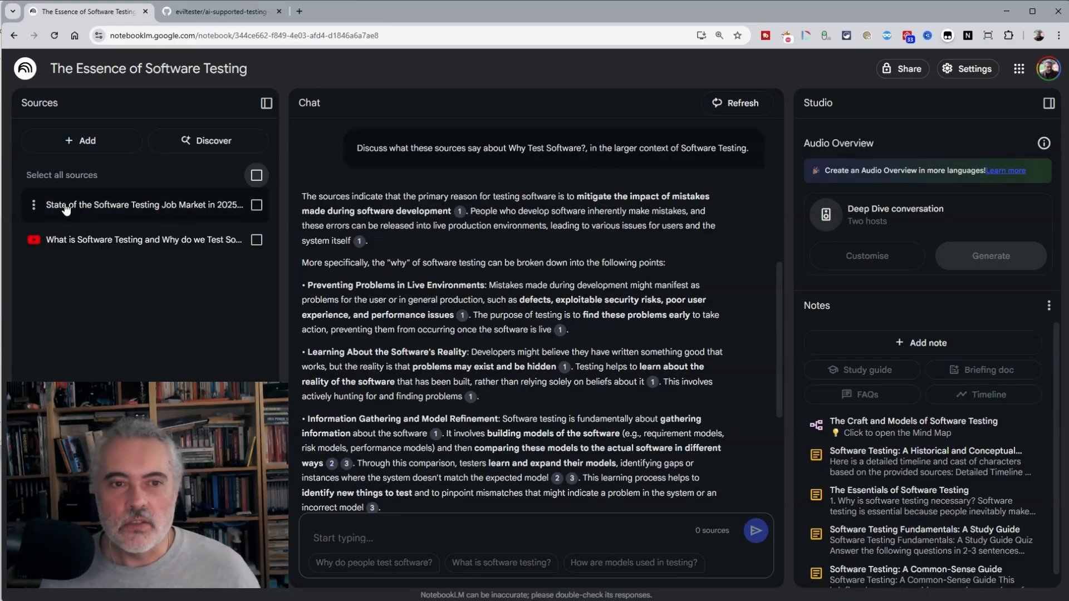
{"action": "left_click", "coordinate": [34, 205]}
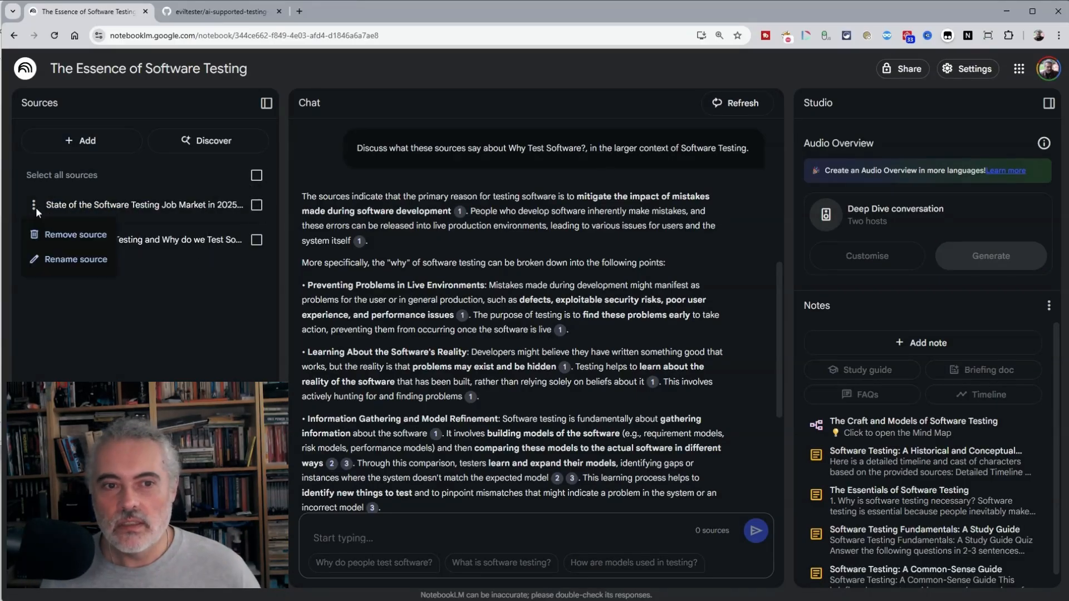
{"action": "left_click", "coordinate": [75, 259]}
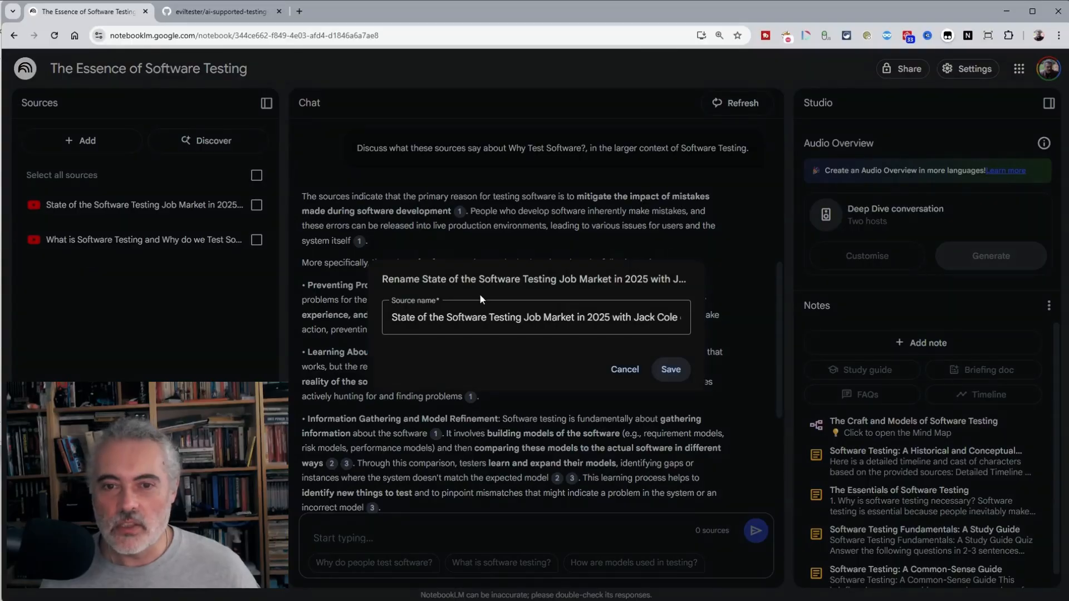
{"action": "left_click", "coordinate": [536, 316]}
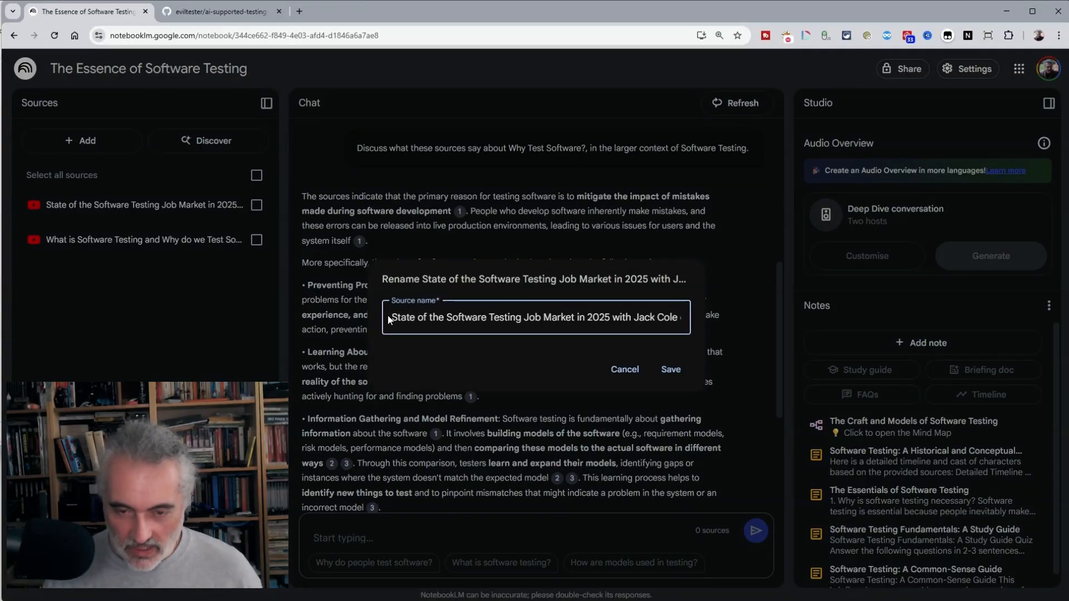
{"action": "type", "text": "Podcast"}
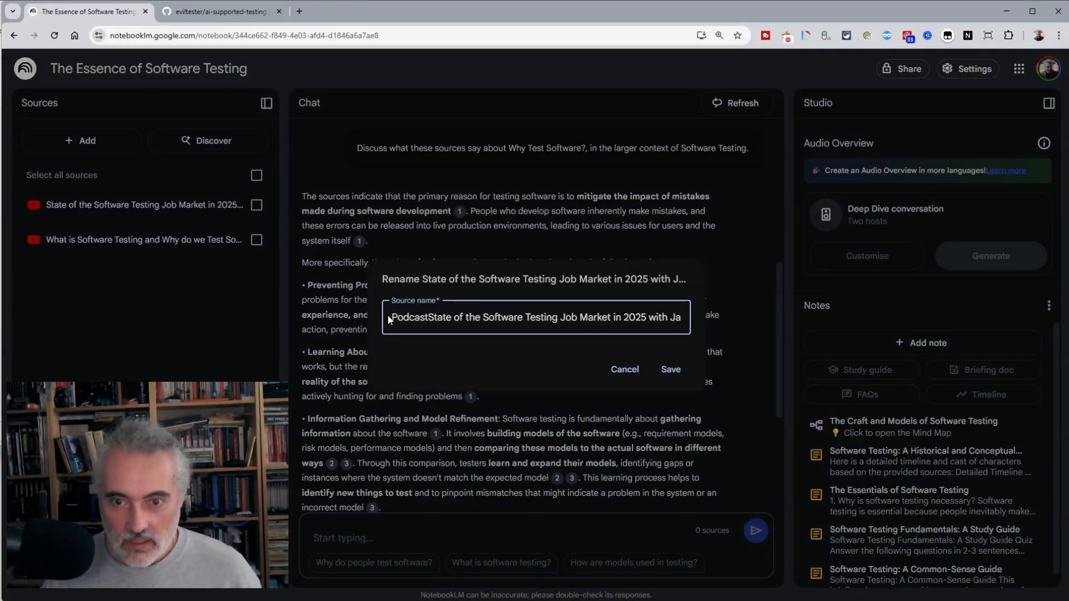
{"action": "left_click", "coordinate": [675, 368]}
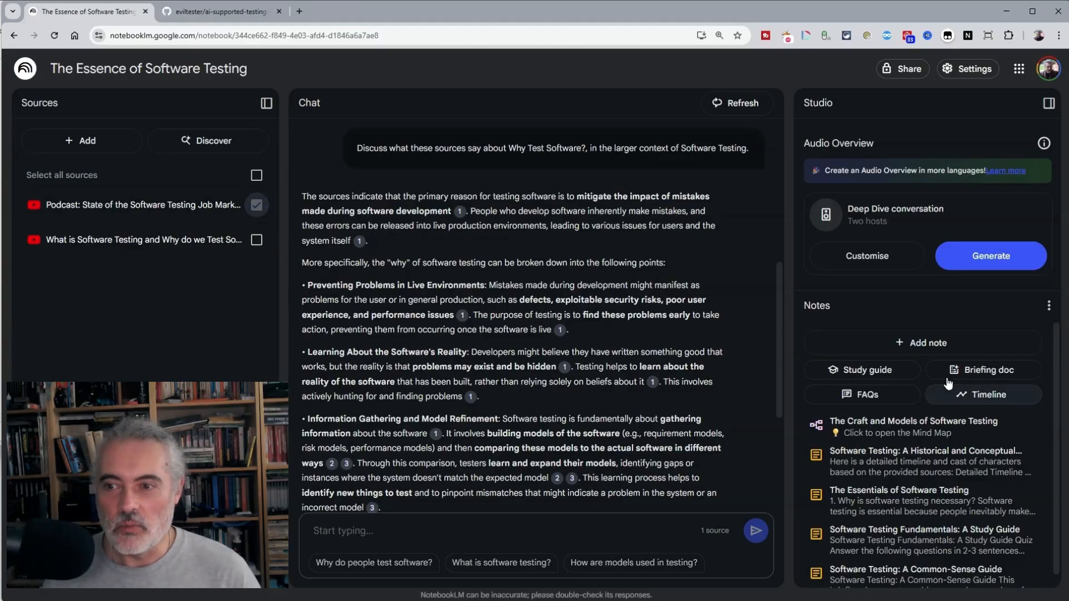
- Generate a briefing doc from the podcast source alone
{"action": "left_click", "coordinate": [987, 402]}
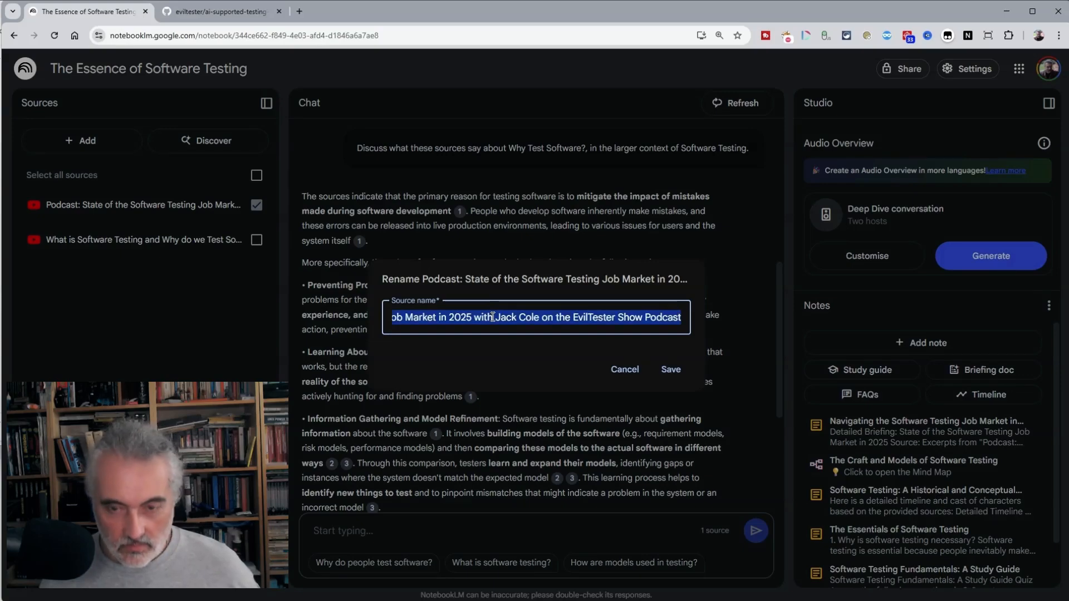
- Retitle the new note 'Briefing: Podcast: …' and read through it
{"action": "left_click", "coordinate": [669, 368]}
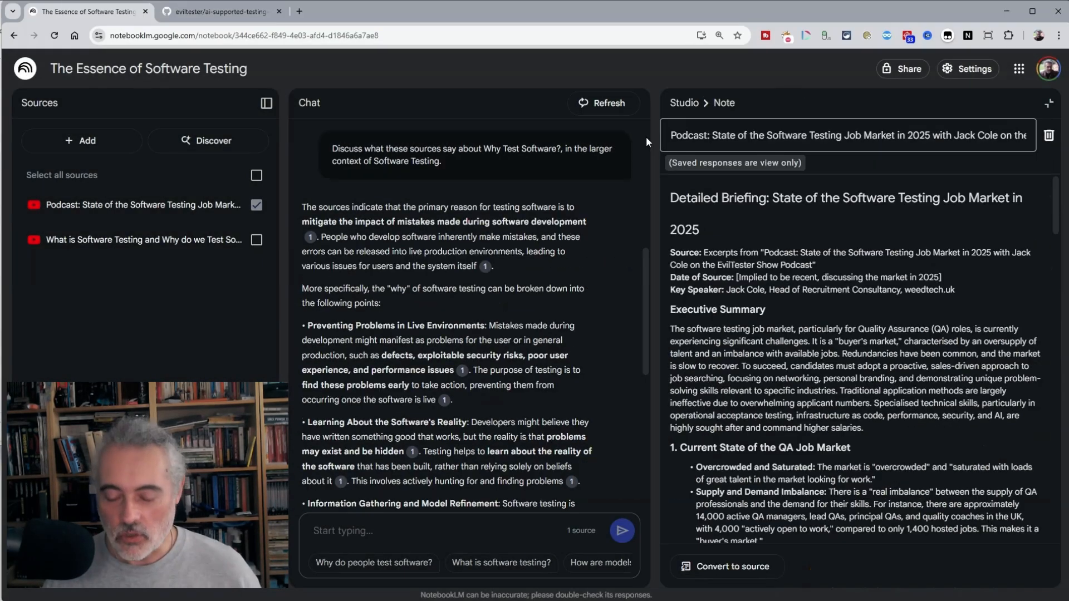
{"action": "type", "text": "Briefing:"}
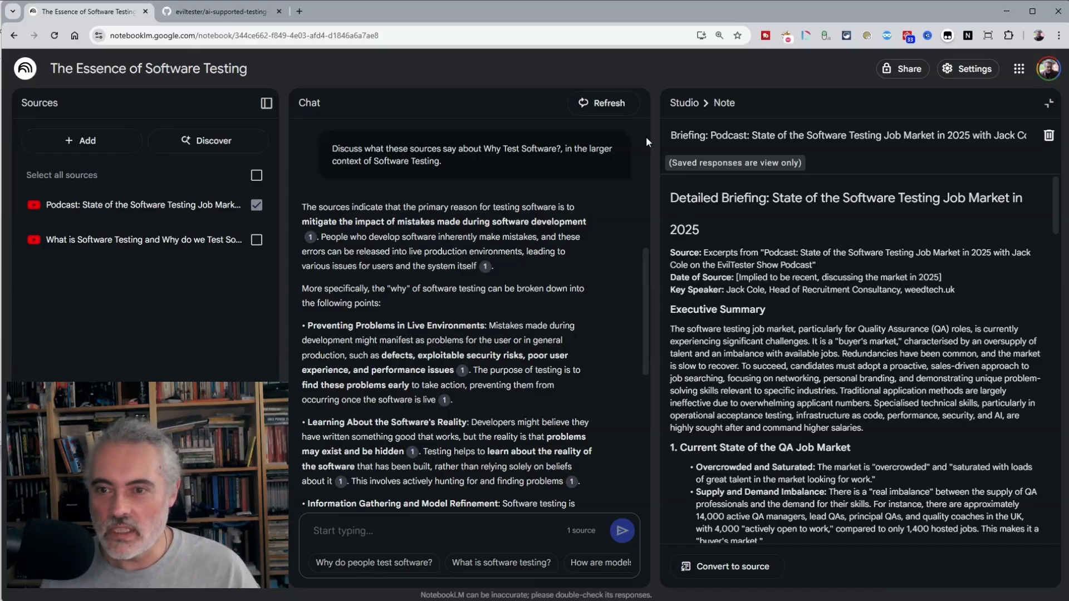
{"action": "scroll", "scroll_direction": "down", "scroll_amount": 3}
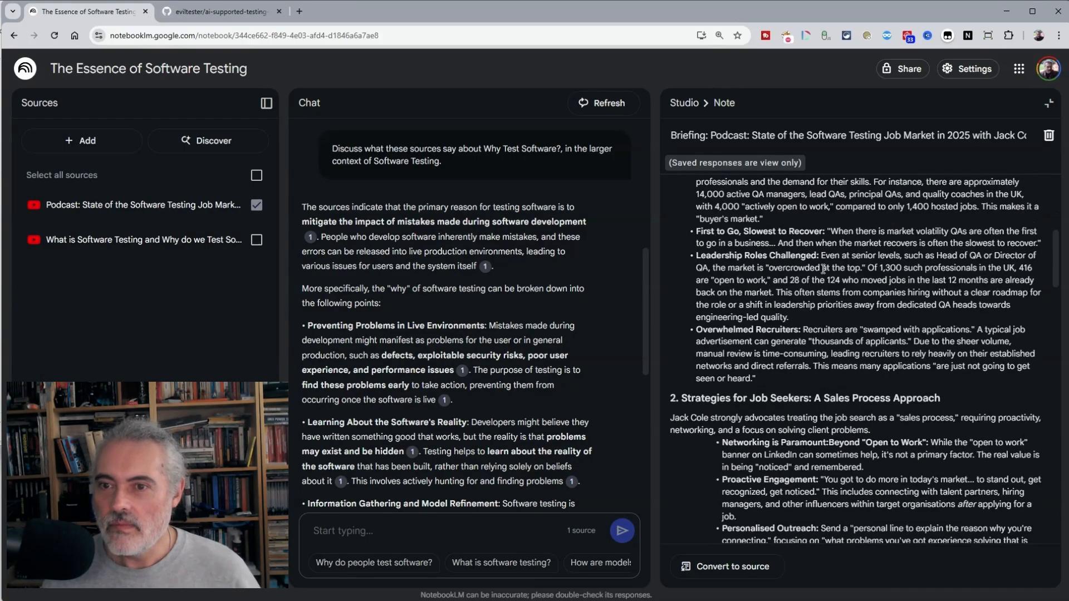
{"action": "scroll", "scroll_direction": "down", "scroll_amount": 3}
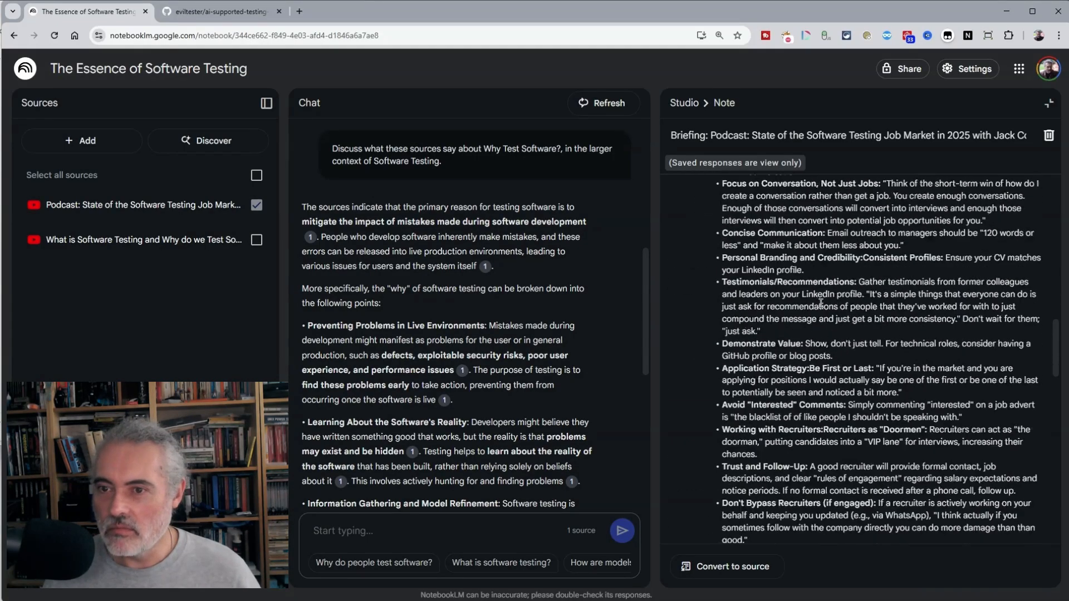
{"action": "scroll", "scroll_direction": "down", "scroll_amount": 3}
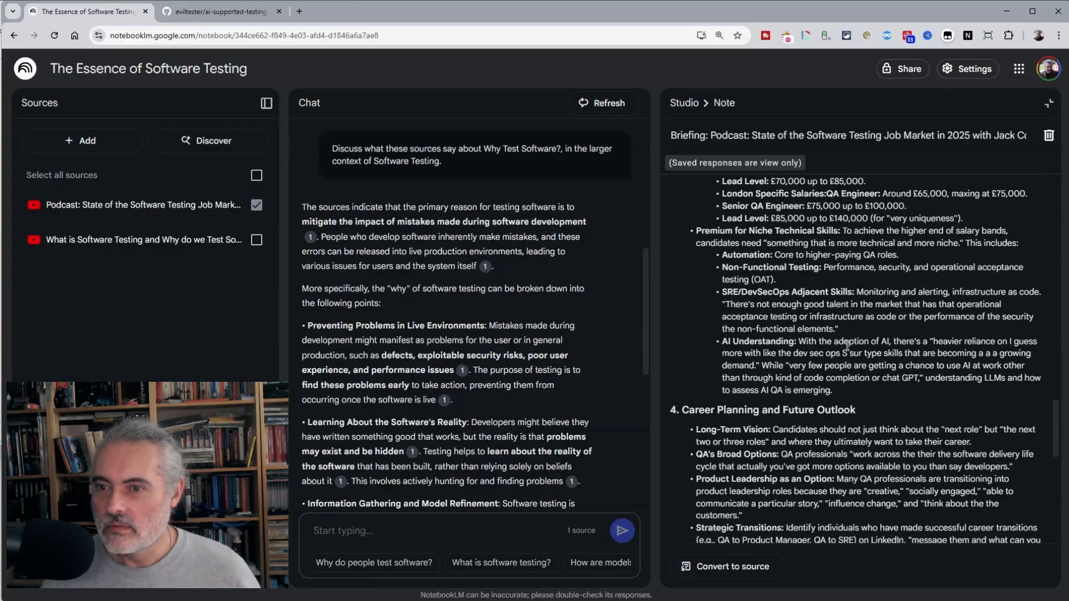
{"action": "scroll", "scroll_direction": "down", "scroll_amount": 3}
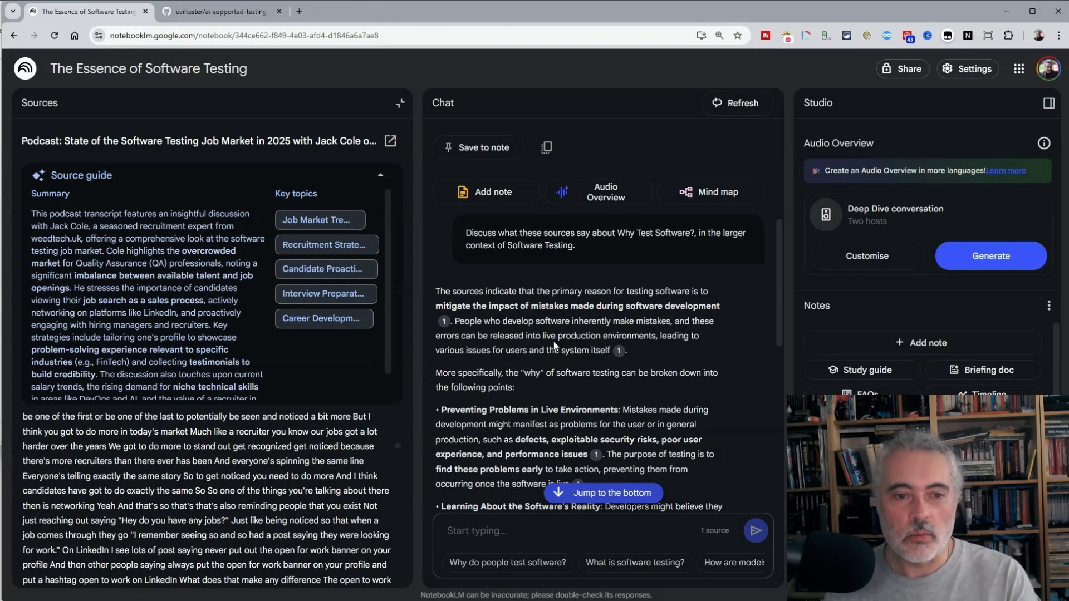
{"action": "mouse_move", "coordinate": [290, 495]}
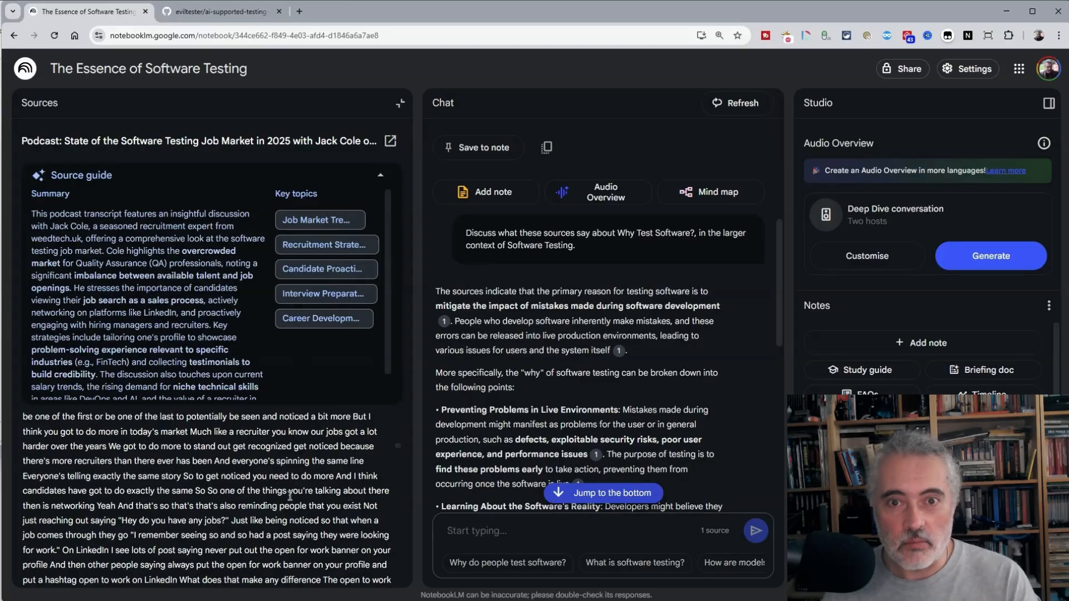
- Reload the notebook page from the address bar to restore the chat's overview summary
{"action": "left_click", "coordinate": [399, 103]}
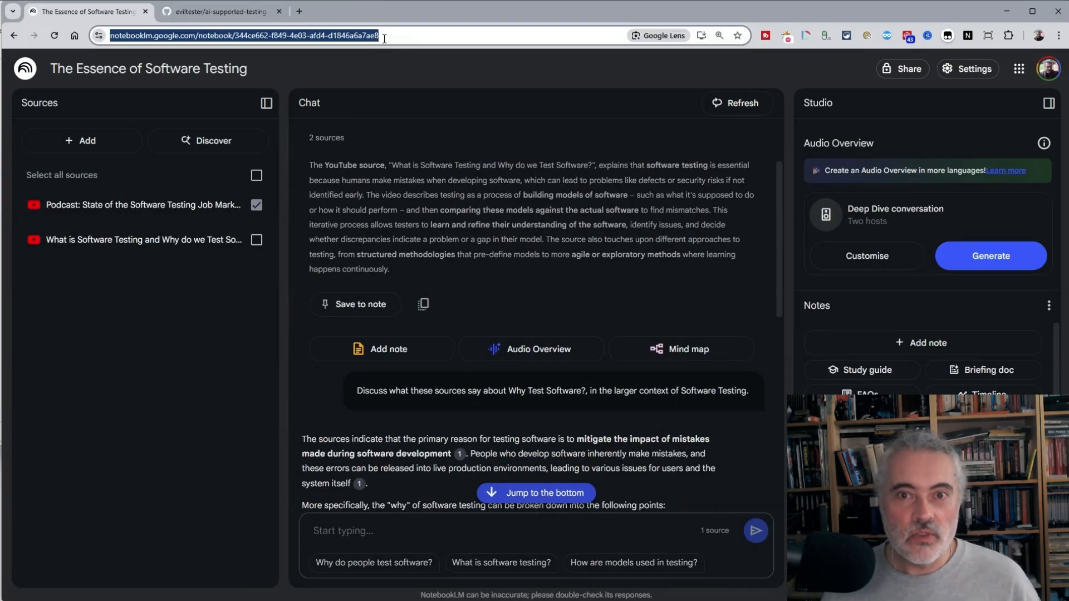
{"action": "left_click", "coordinate": [735, 102]}
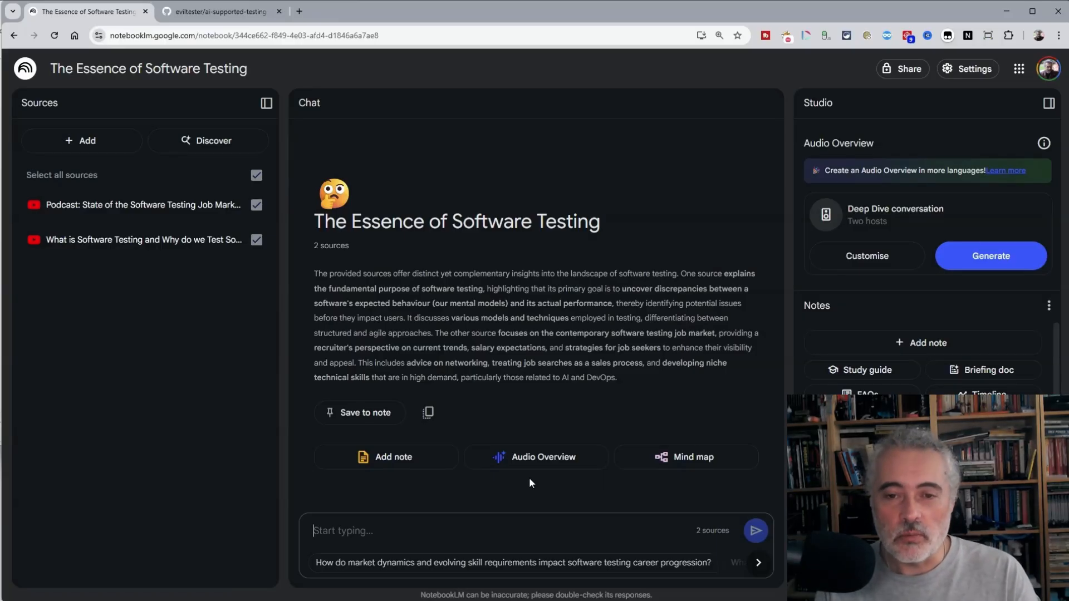
- Deselect the 'What is Software Testing' source and ask chat to convert the transcript to English with paragraphs
{"action": "left_click", "coordinate": [257, 240]}
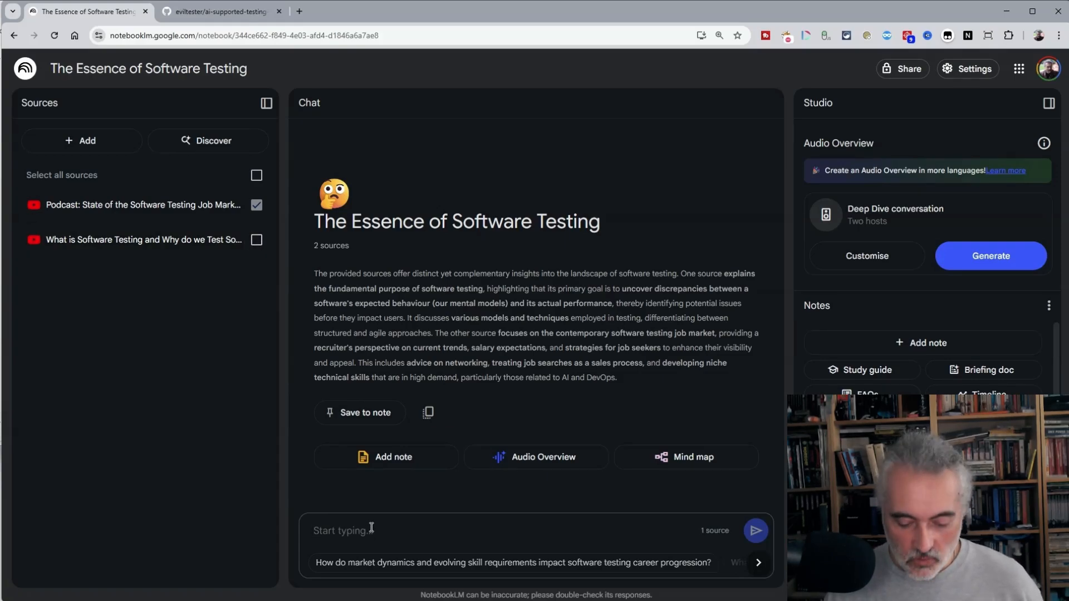
{"action": "type", "text": "convert the"}
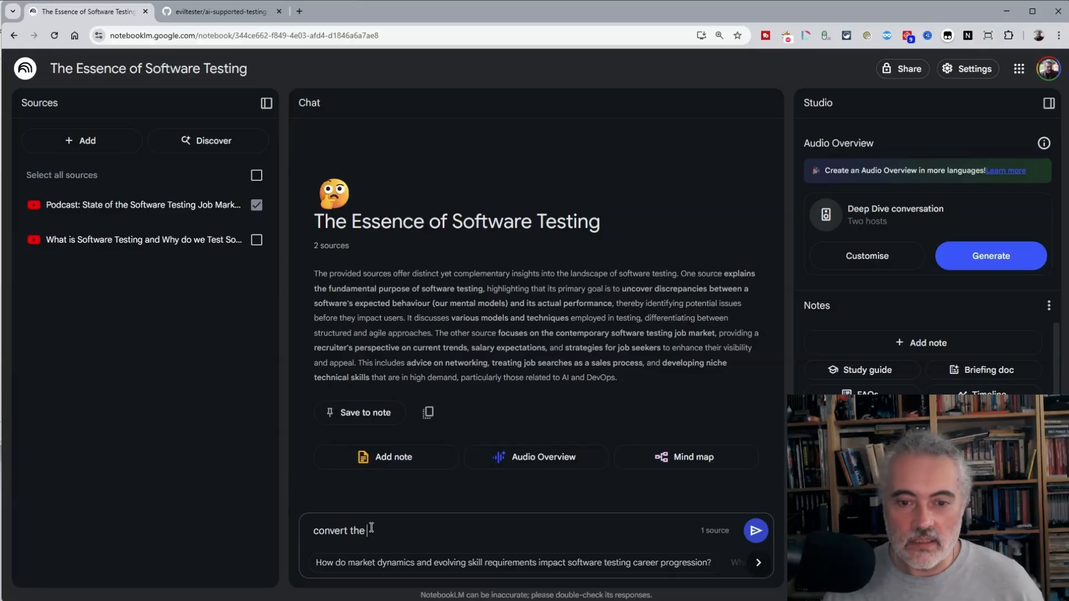
{"action": "type", "text": "transcript to"}
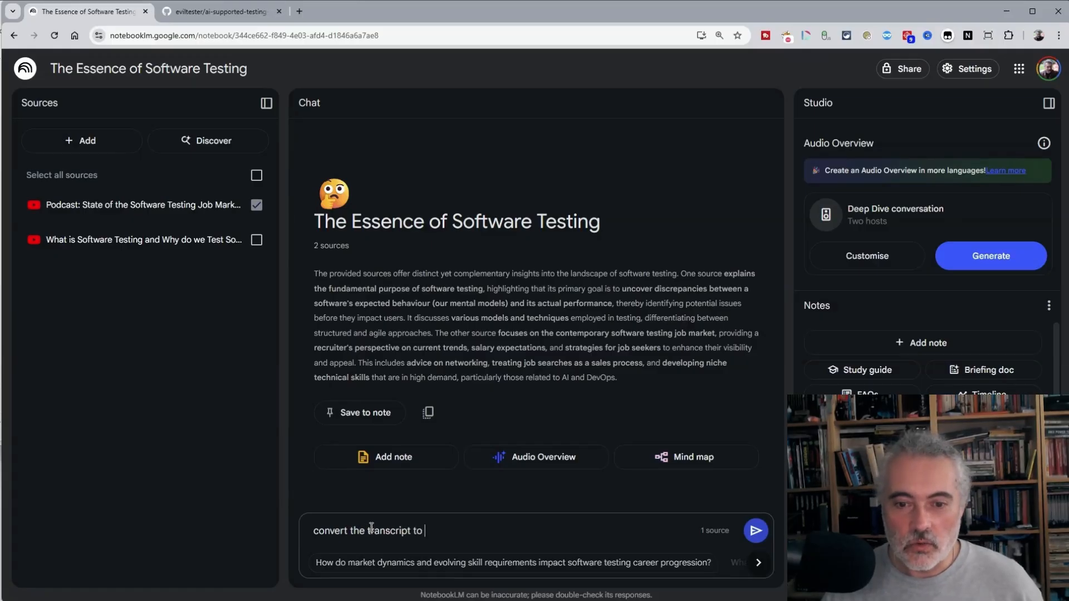
{"action": "type", "text": "English"}
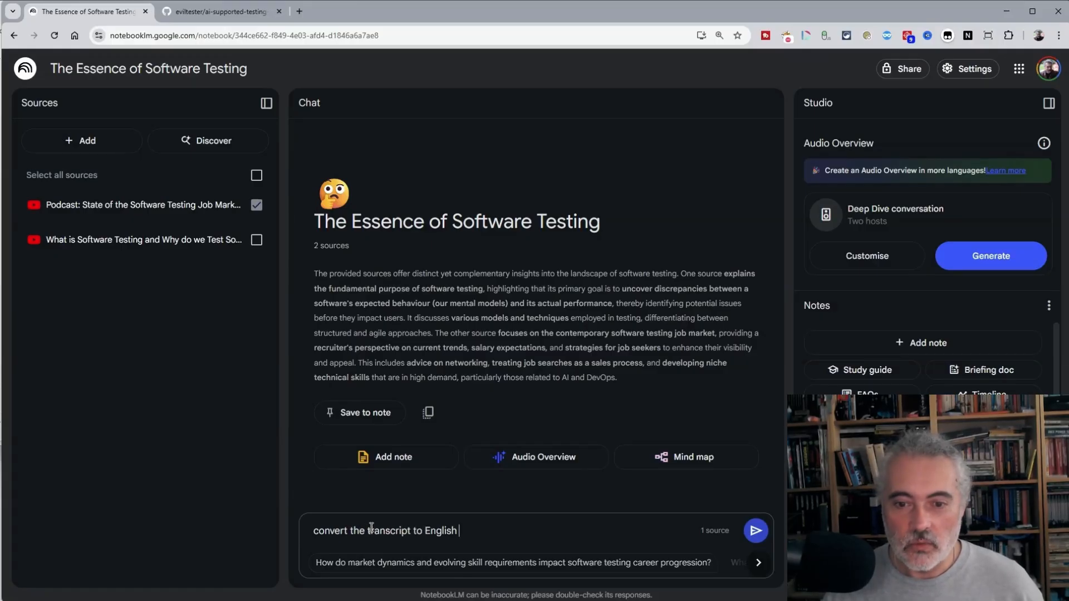
{"action": "type", "text": "with parap"}
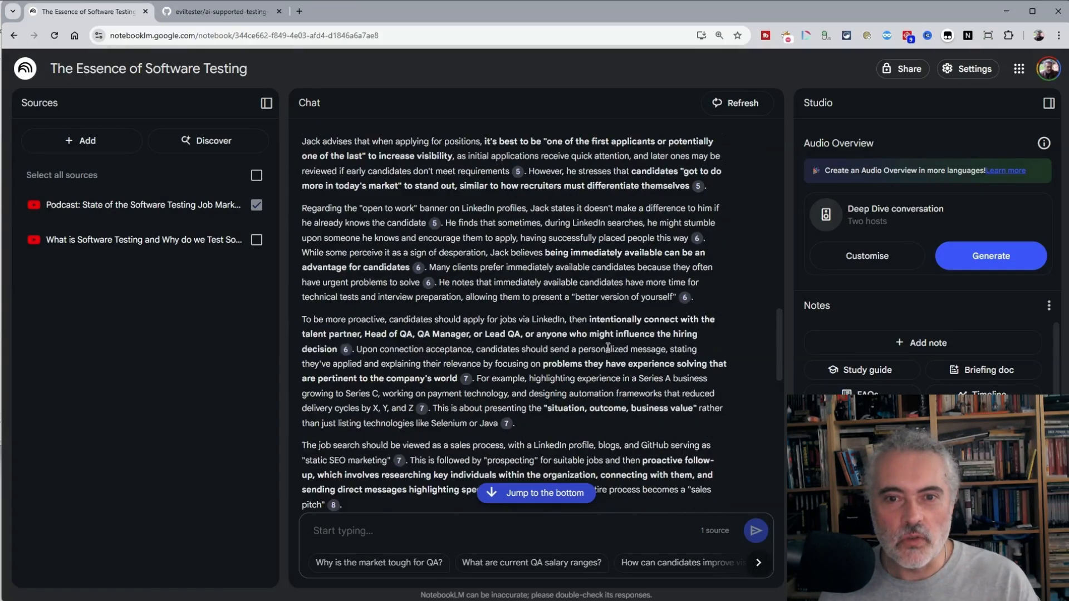
- Review the paragraph-by-paragraph podcast answer and save it as a note
{"action": "scroll", "scroll_direction": "down", "scroll_amount": 3}
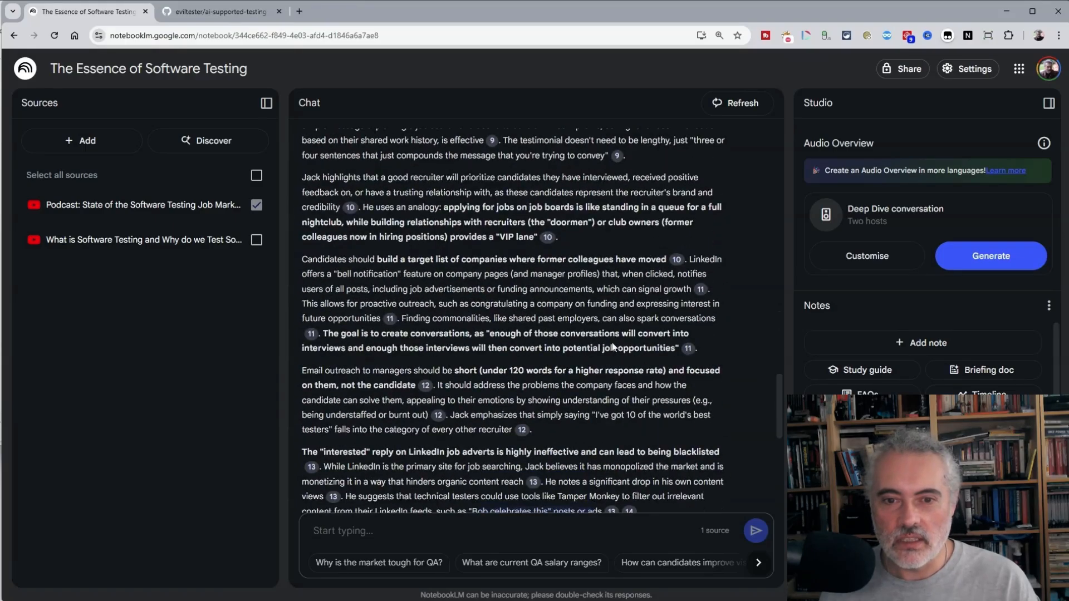
{"action": "scroll", "scroll_direction": "down", "scroll_amount": 3}
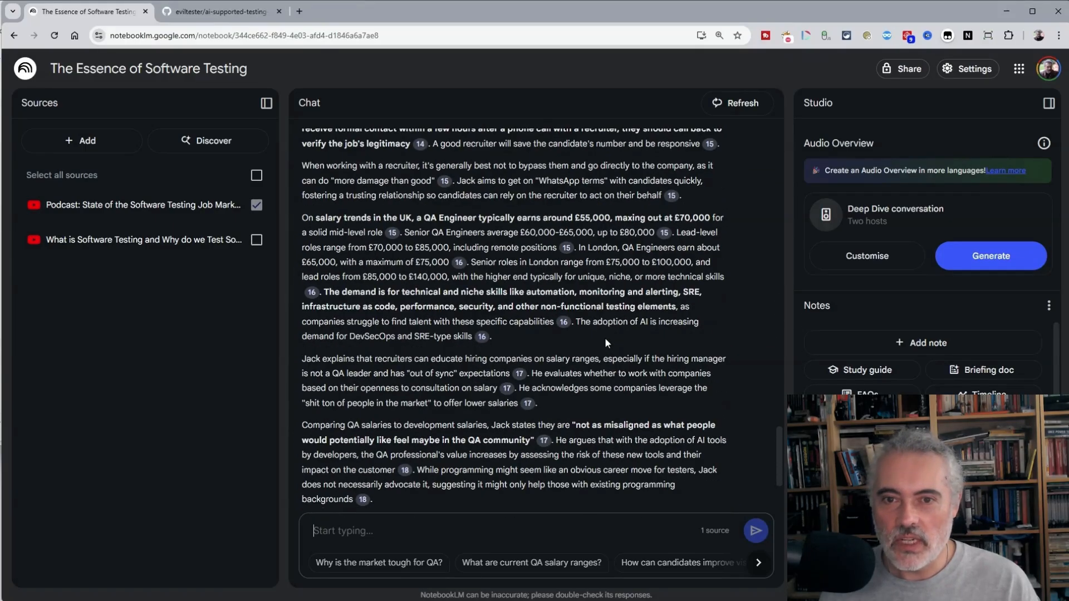
{"action": "scroll", "scroll_direction": "down", "scroll_amount": 3}
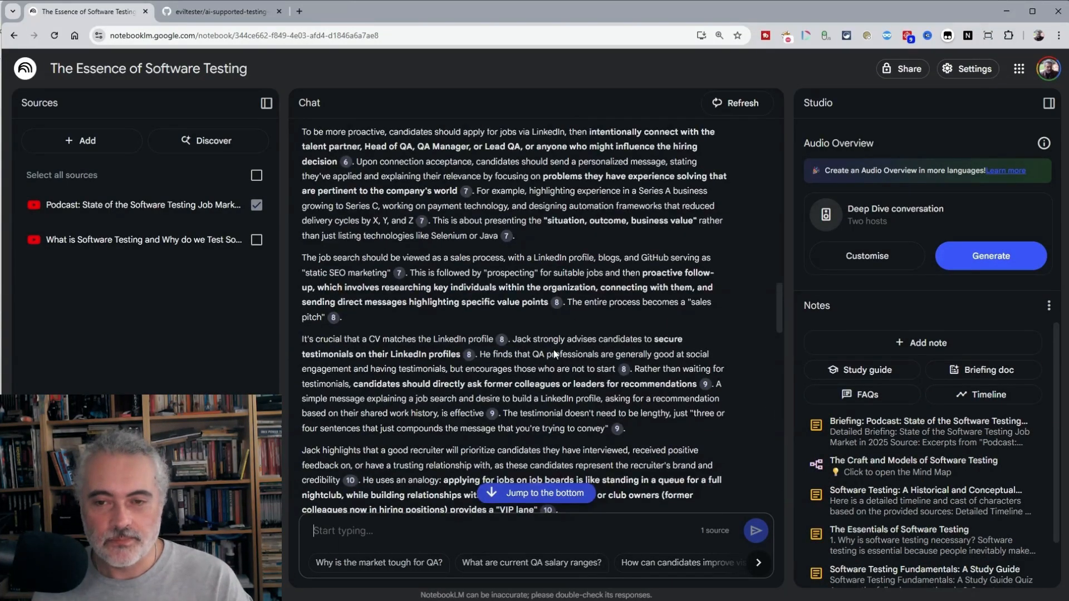
{"action": "scroll", "scroll_direction": "down", "scroll_amount": 3}
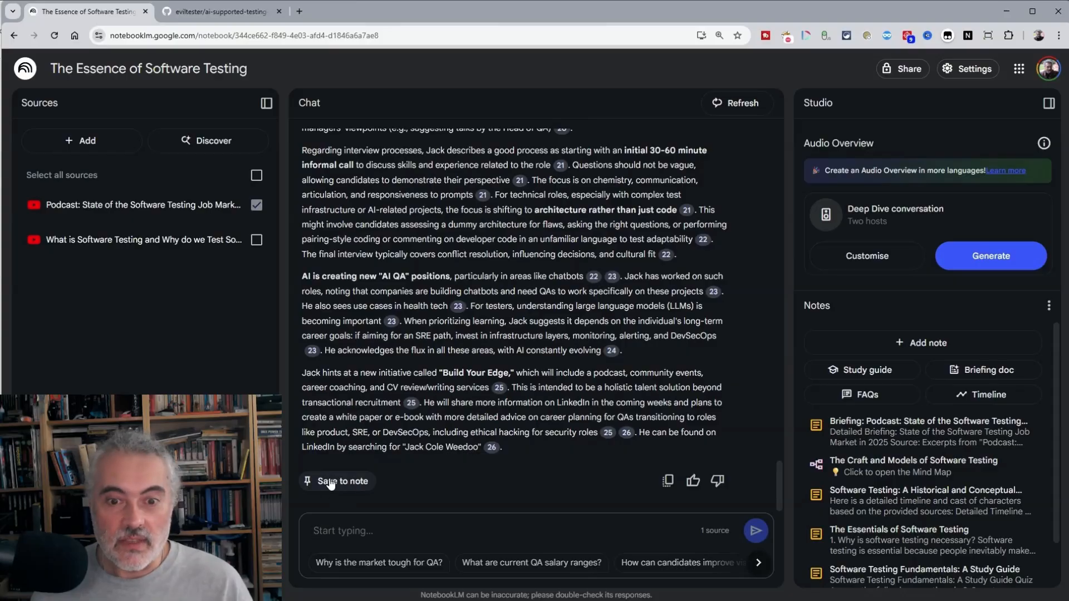
{"action": "left_click", "coordinate": [341, 481]}
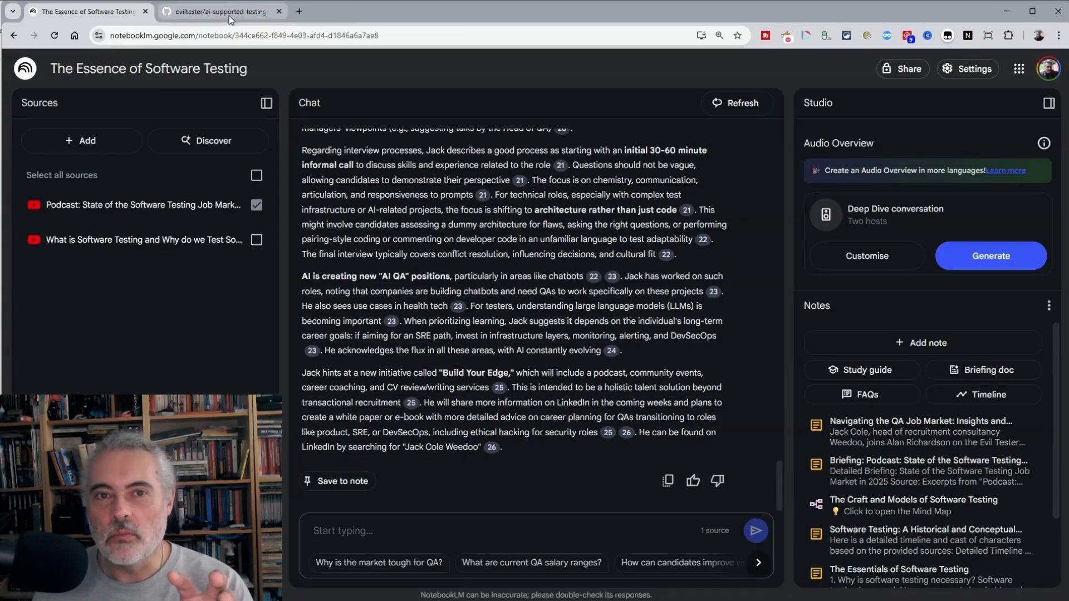
- In the GitHub repo, navigate to notebook-lm > improved-transcript > readme.md
{"action": "left_click", "coordinate": [219, 11]}
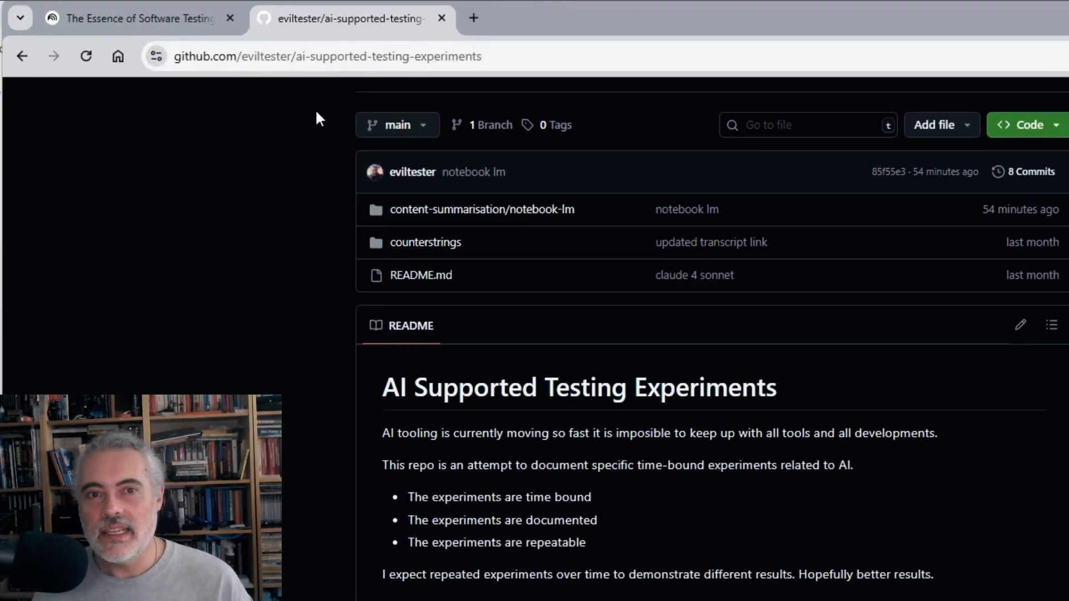
{"action": "mouse_move", "coordinate": [257, 257]}
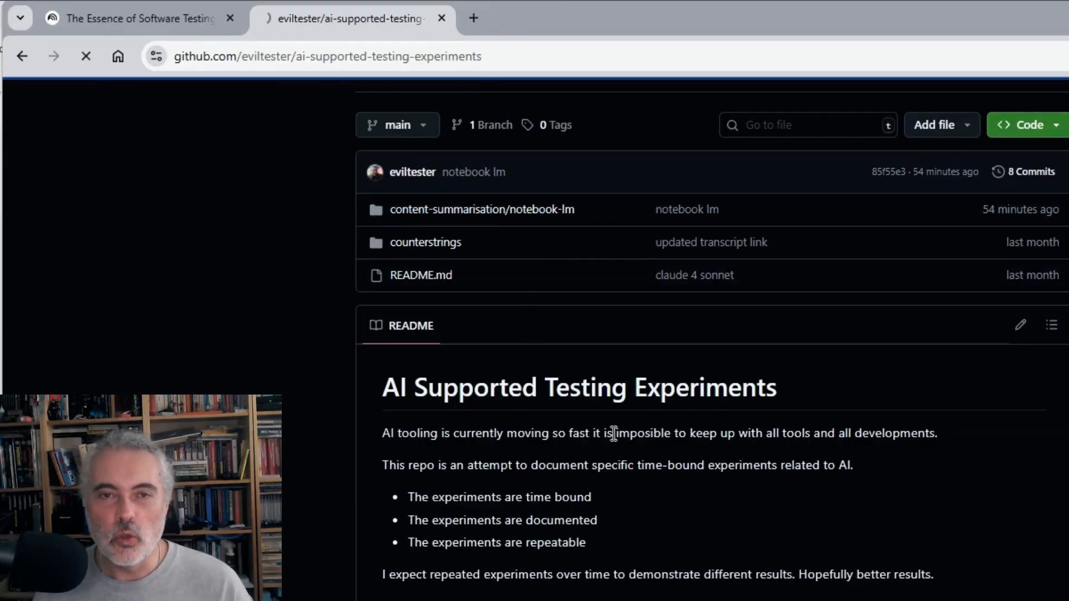
{"action": "left_click", "coordinate": [481, 210]}
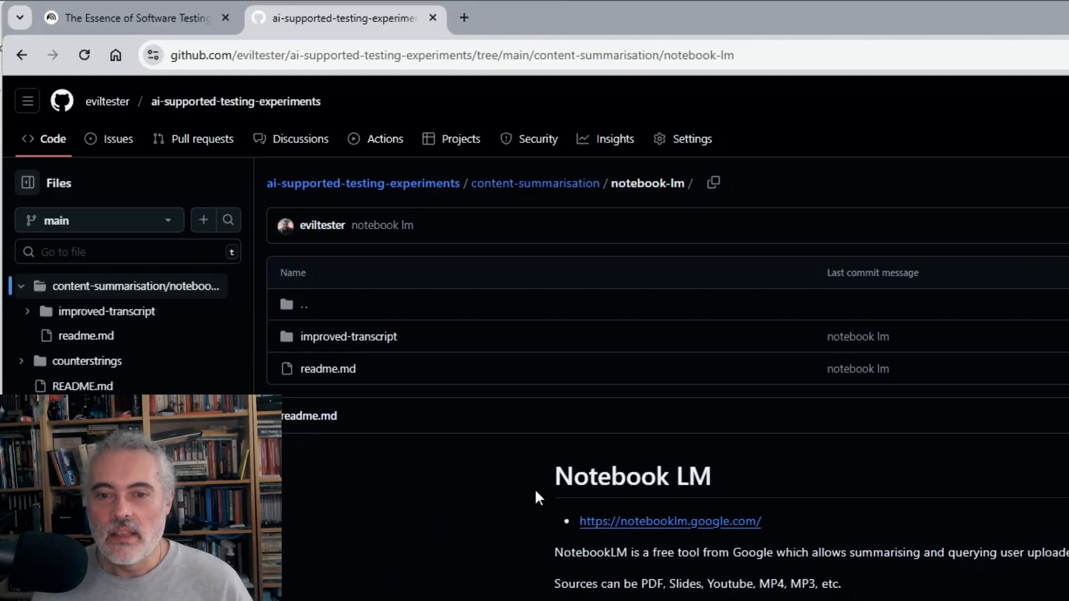
{"action": "left_click", "coordinate": [348, 336]}
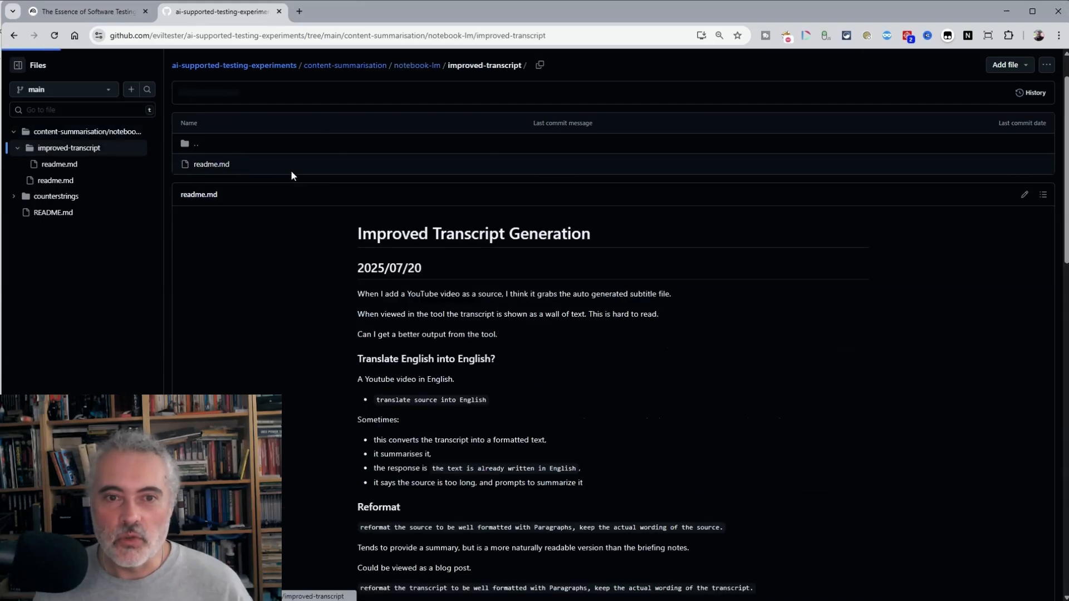
{"action": "left_click", "coordinate": [212, 164]}
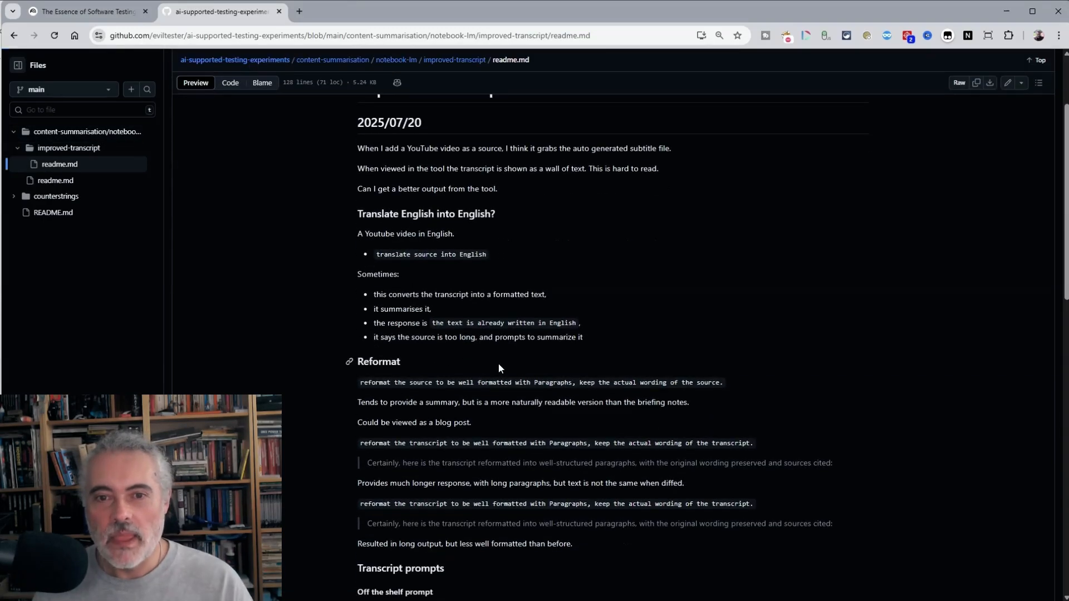
- Locate and select the 'Amend for more accuracy' transcript prompt in the readme
{"action": "scroll", "scroll_direction": "down", "scroll_amount": 3}
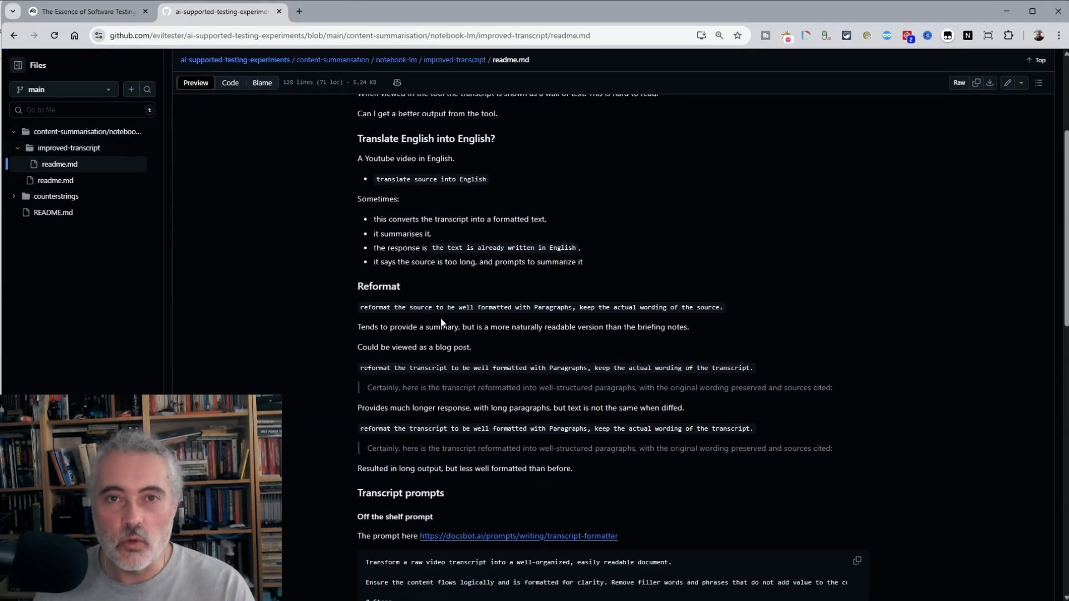
{"action": "scroll", "scroll_direction": "down", "scroll_amount": 3}
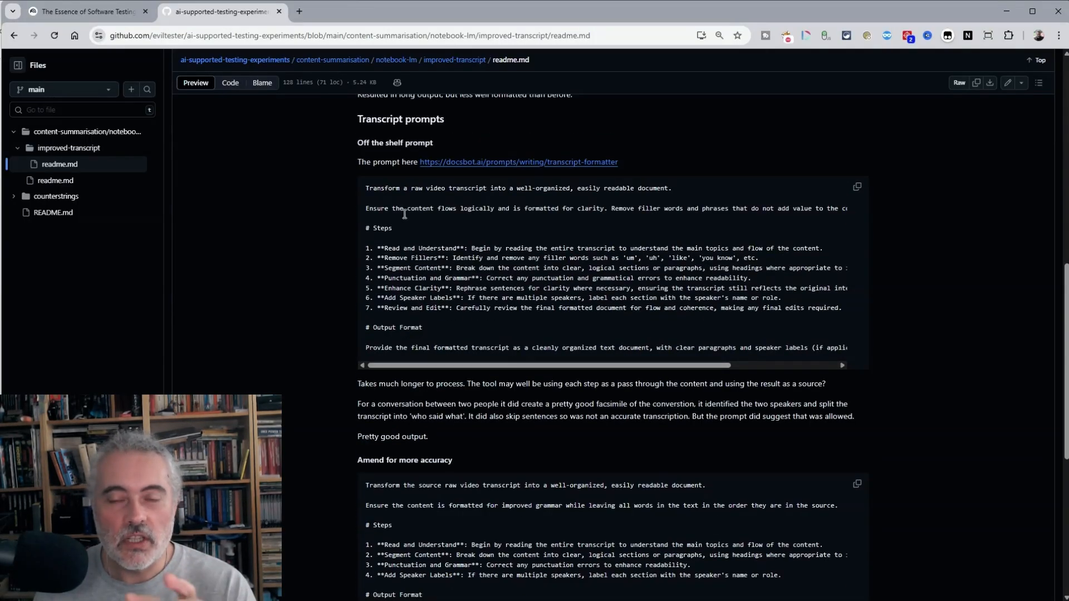
{"action": "scroll", "scroll_direction": "down", "scroll_amount": 3}
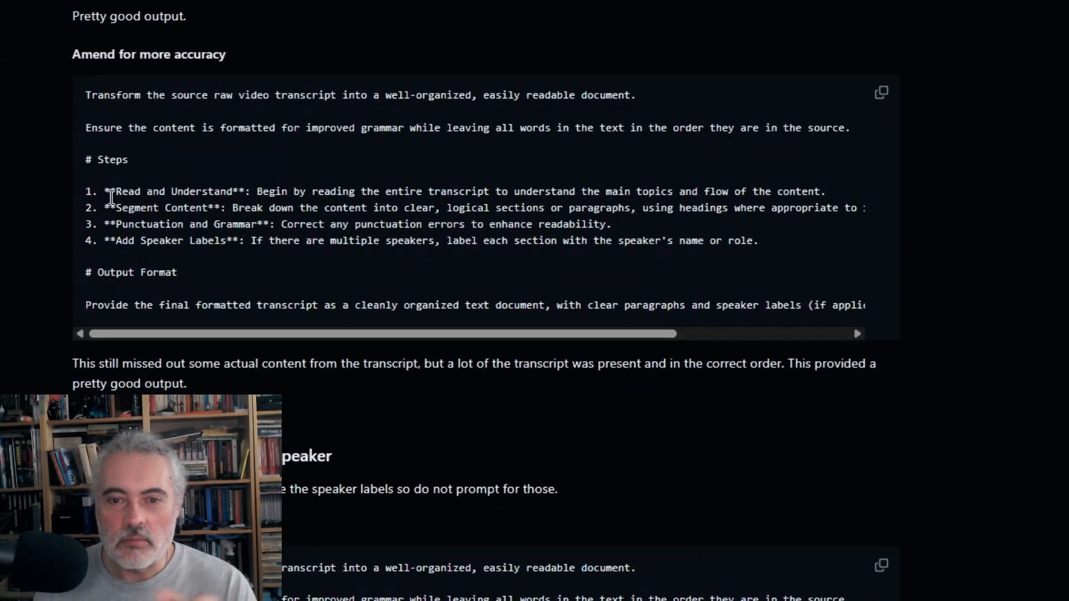
{"action": "mouse_move", "coordinate": [218, 266]}
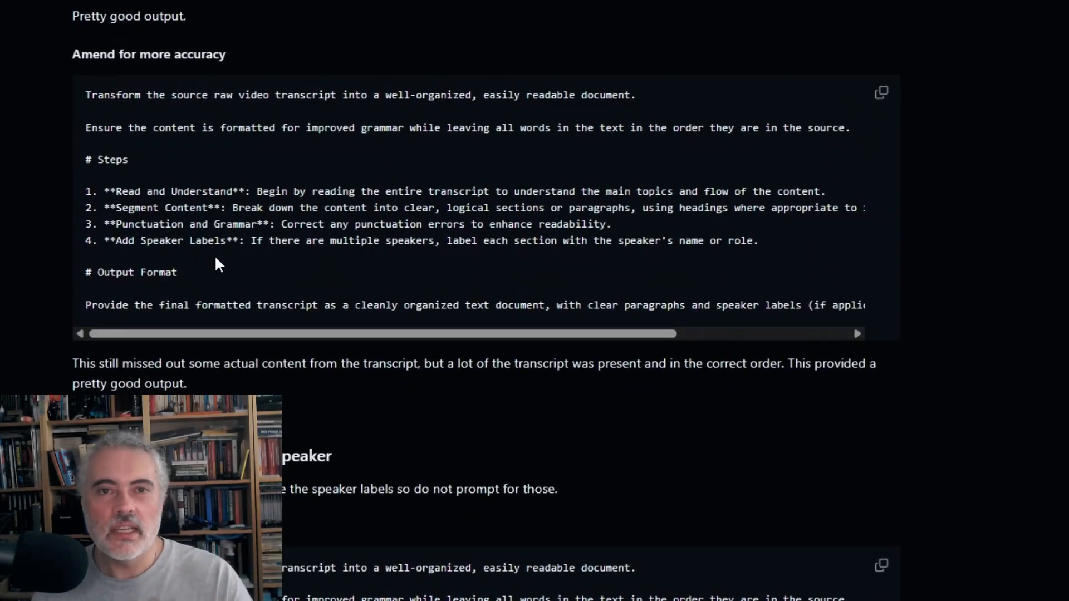
{"action": "mouse_move", "coordinate": [87, 87]}
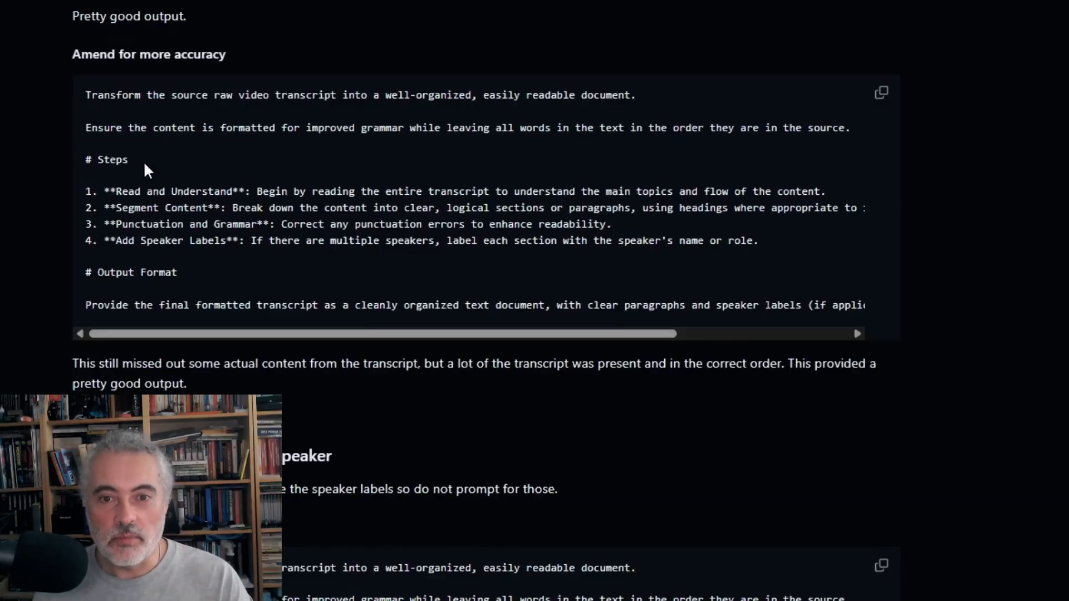
{"action": "left_click_drag", "start_coordinate": [85, 94], "coordinate": [135, 159]}
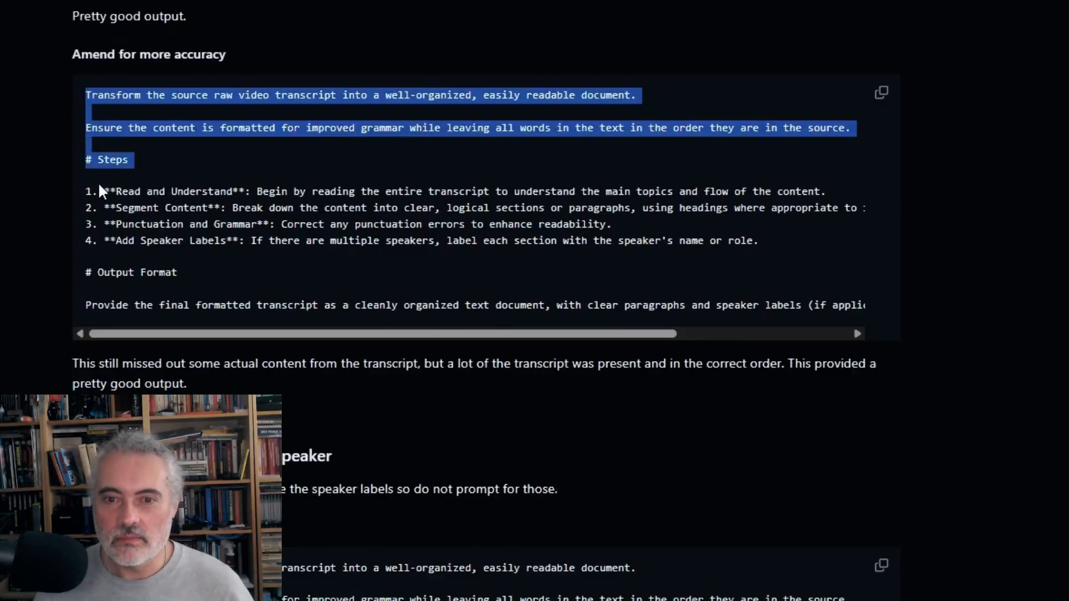
{"action": "scroll", "scroll_direction": "right", "scroll_amount": 3}
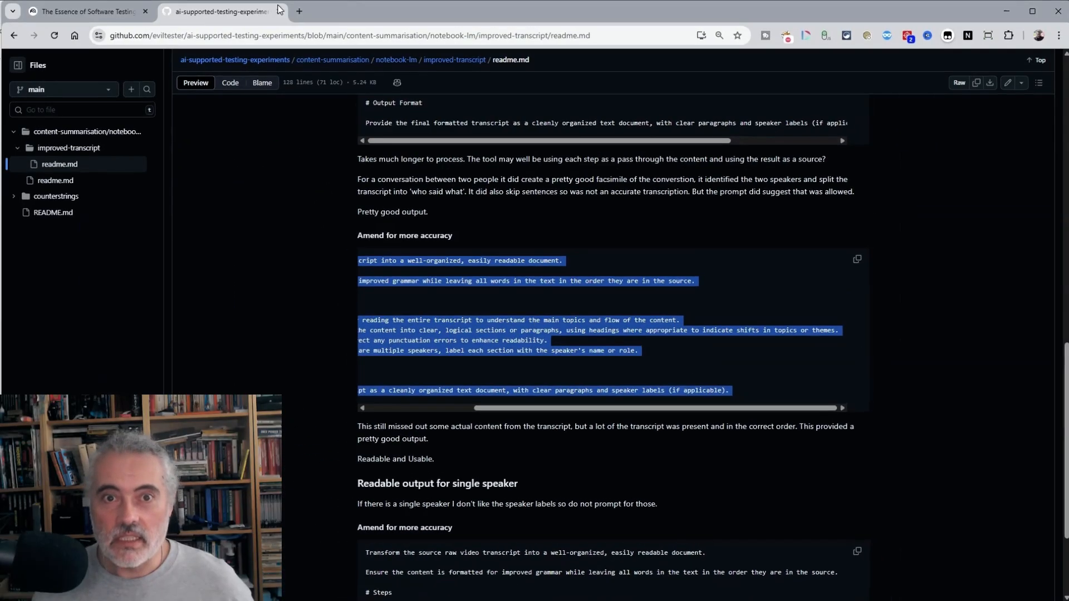
- Back in NotebookLM, send the 'Amend for more accuracy' transcript-formatting prompt to the chat
{"action": "left_click", "coordinate": [83, 11]}
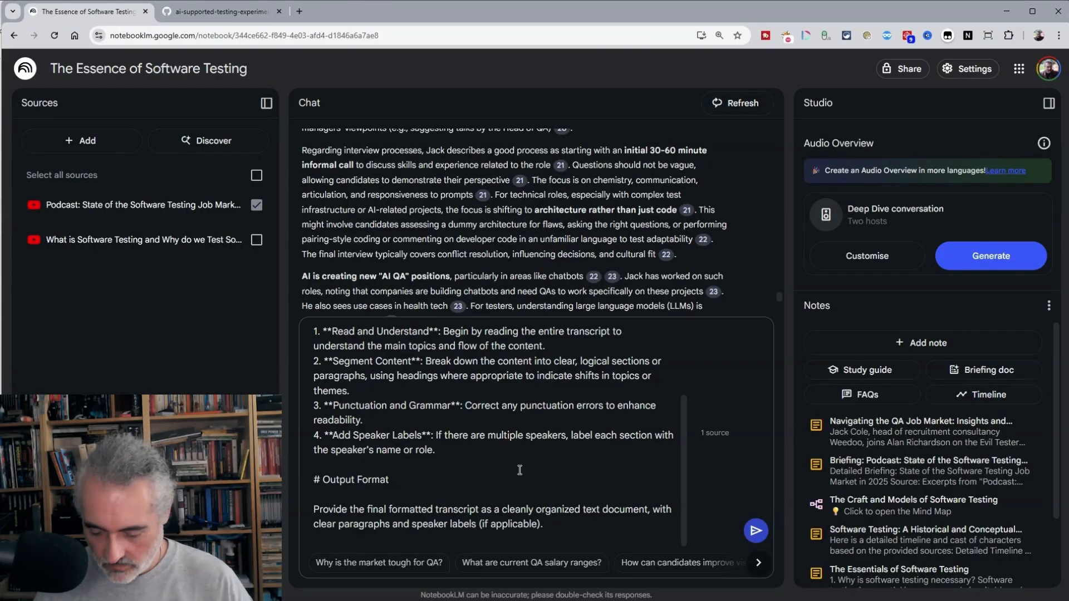
{"action": "left_click", "coordinate": [755, 530]}
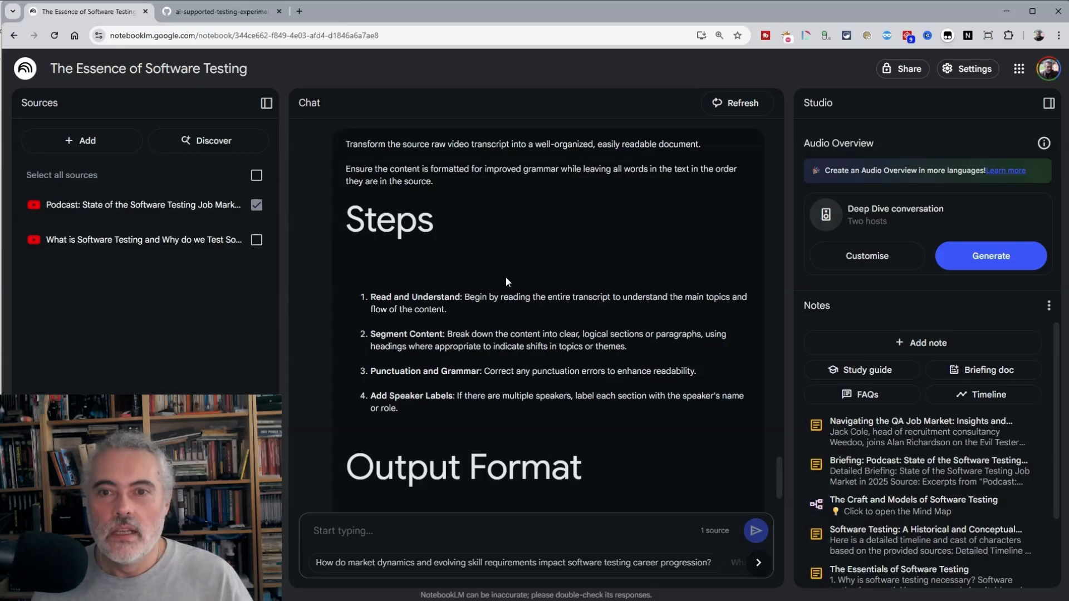
{"action": "mouse_move", "coordinate": [563, 196]}
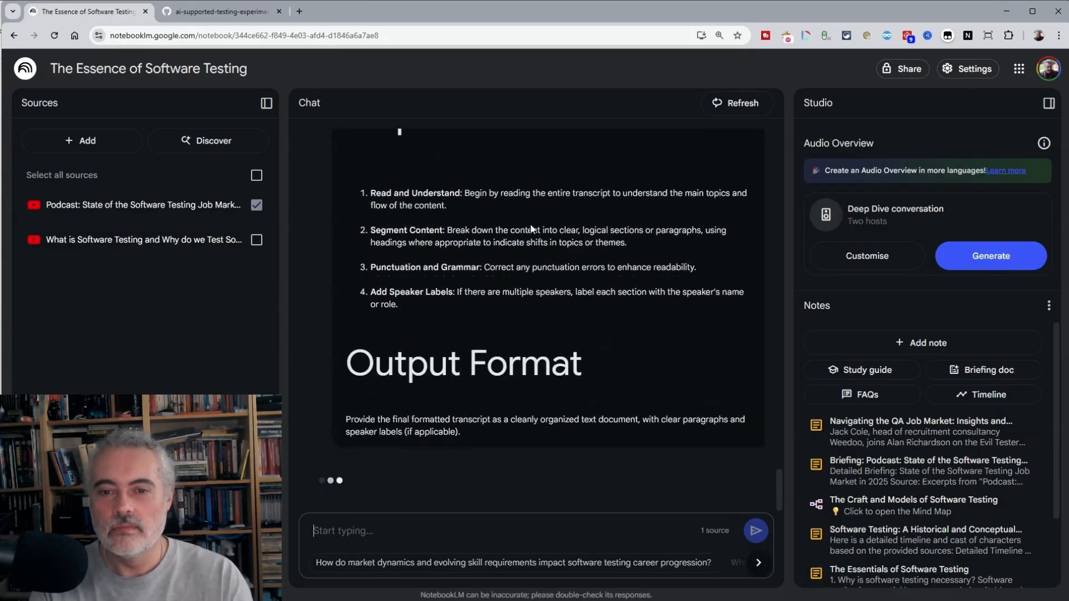
- Read through the reformatted transcript with headed sections like Recruitment Process Realities and speaker labels
{"action": "scroll", "scroll_direction": "down", "scroll_amount": 3}
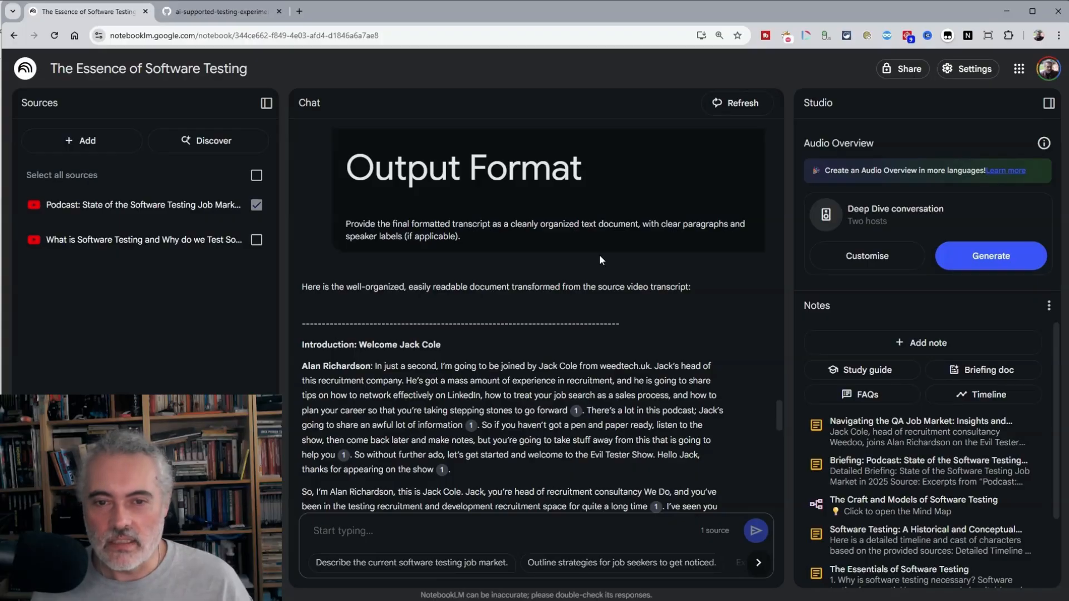
{"action": "scroll", "scroll_direction": "down", "scroll_amount": 3}
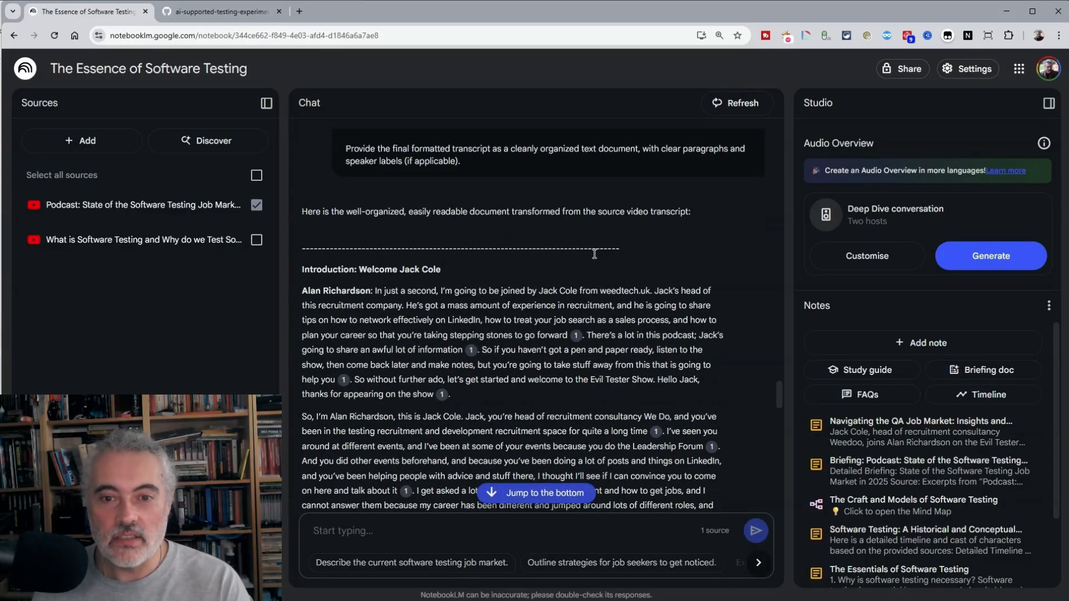
{"action": "scroll", "scroll_direction": "down", "scroll_amount": 3}
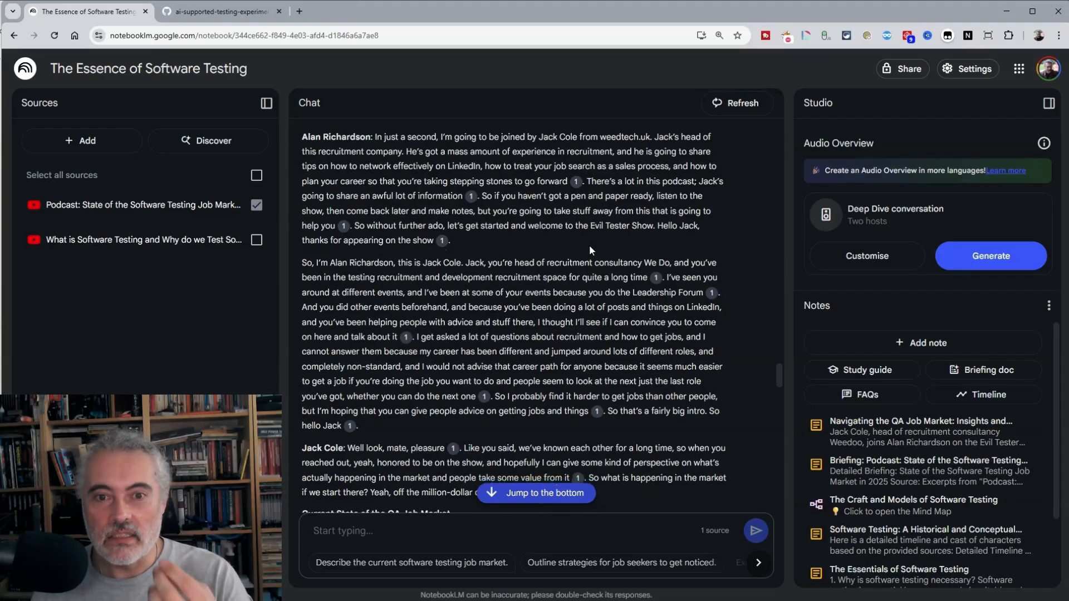
{"action": "scroll", "scroll_direction": "down", "scroll_amount": 3}
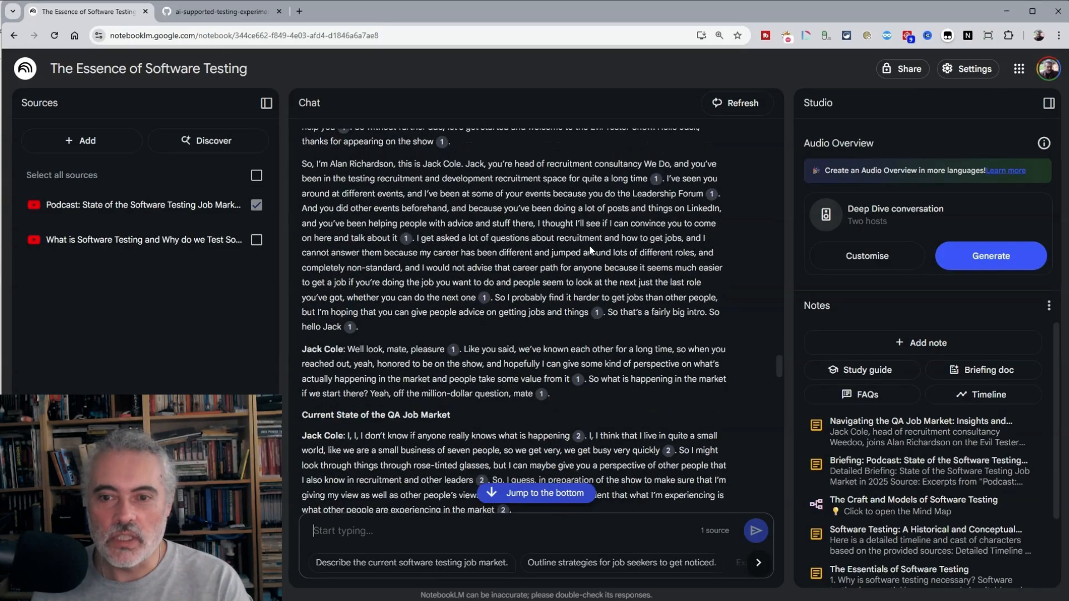
{"action": "scroll", "scroll_direction": "down", "scroll_amount": 3}
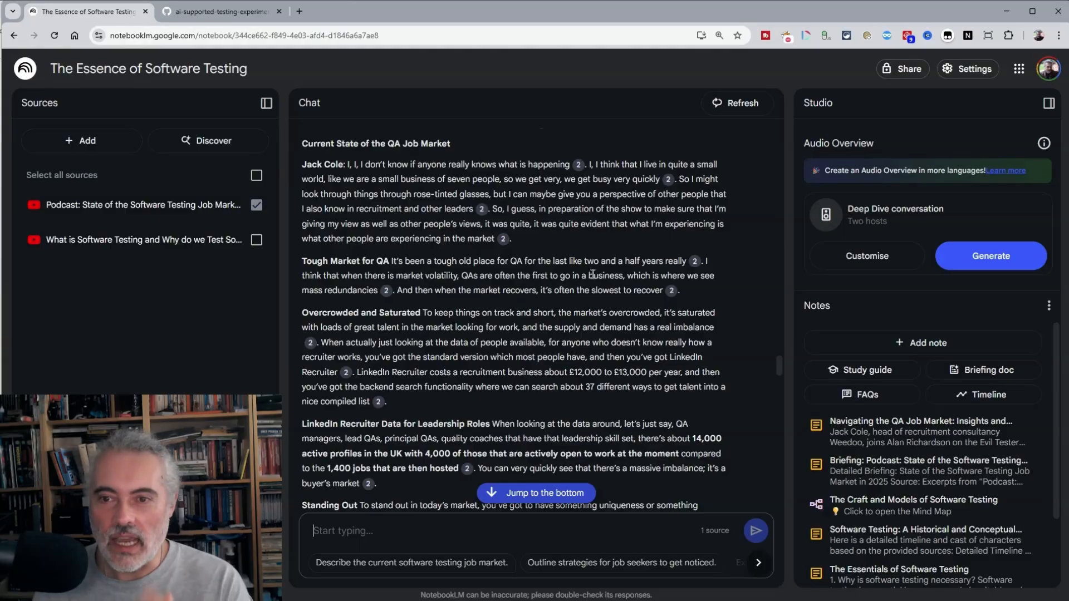
{"action": "scroll", "scroll_direction": "down", "scroll_amount": 3}
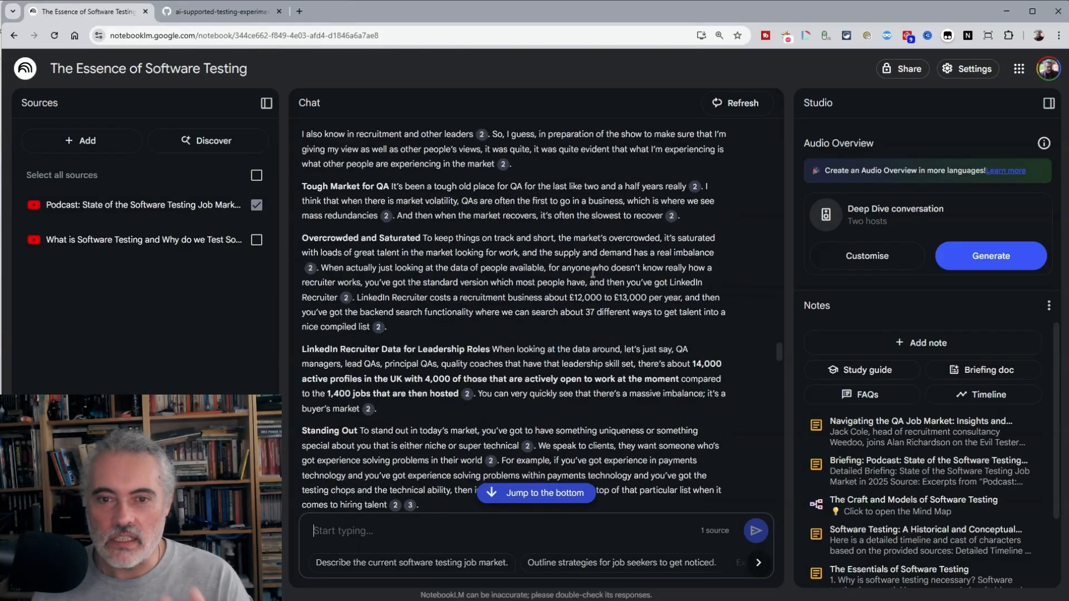
{"action": "scroll", "scroll_direction": "down", "scroll_amount": 3}
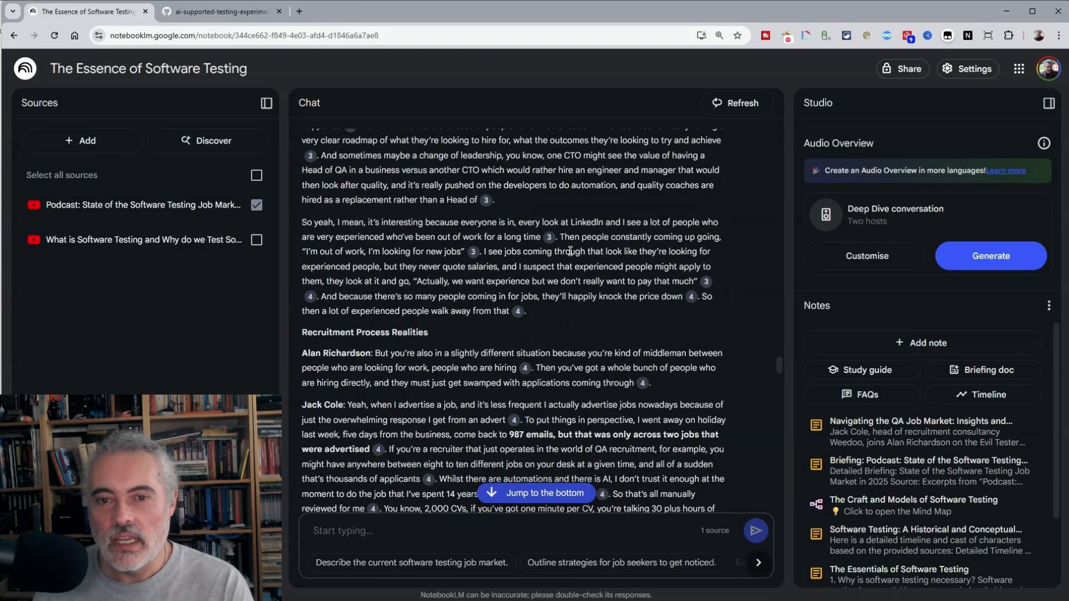
{"action": "scroll", "scroll_direction": "down", "scroll_amount": 3}
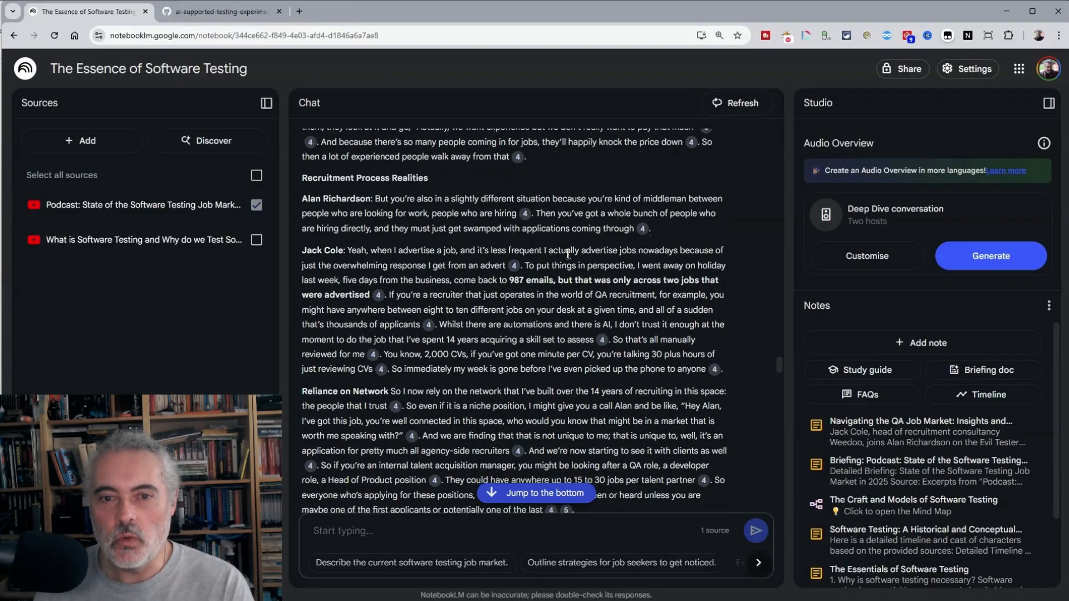
{"action": "scroll", "scroll_direction": "down", "scroll_amount": 3}
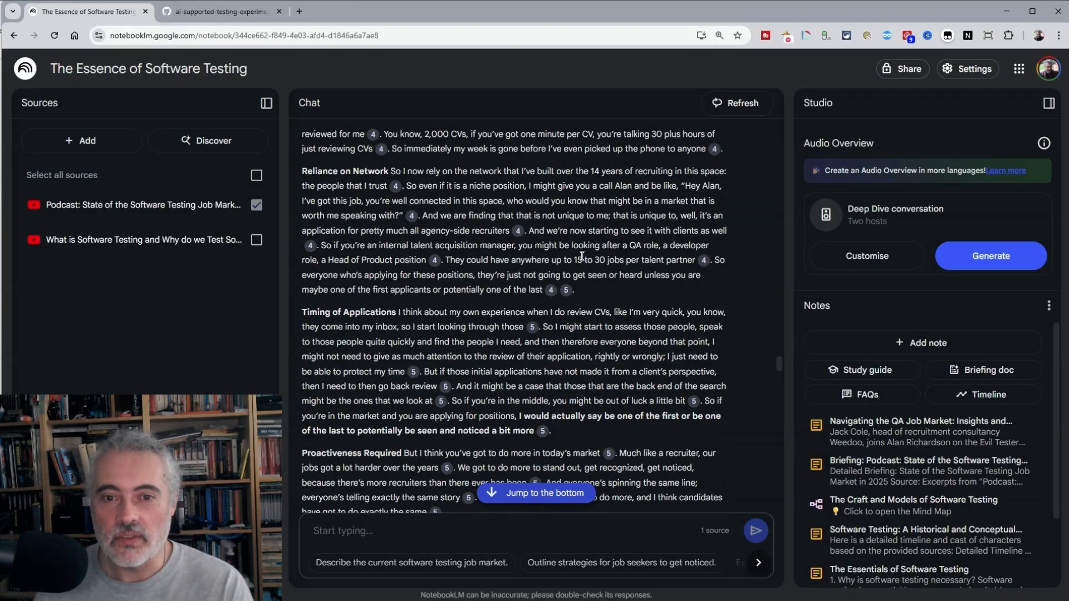
{"action": "scroll", "scroll_direction": "down", "scroll_amount": 3}
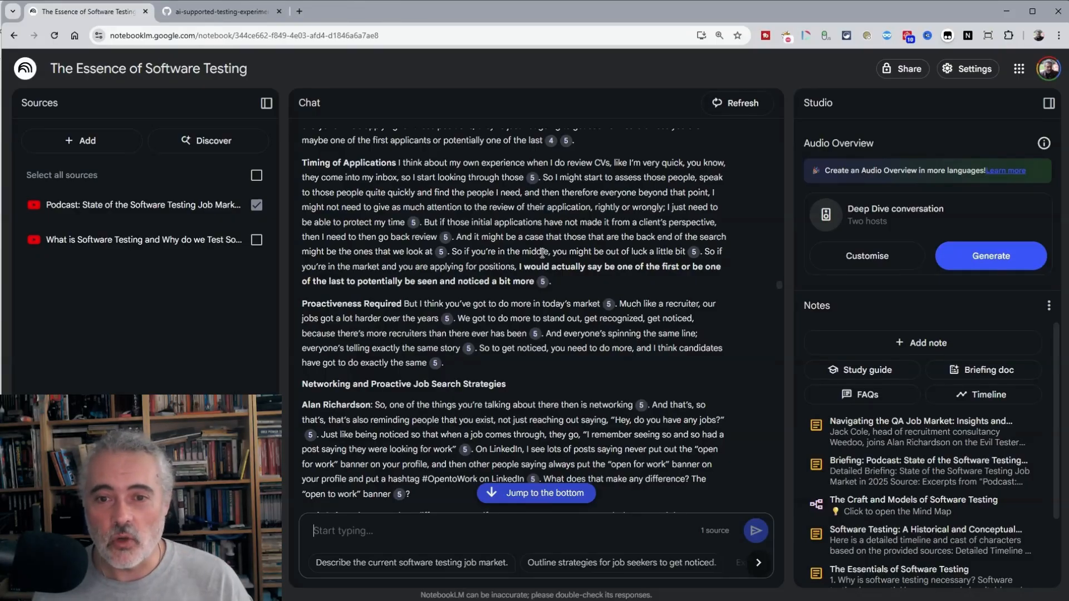
{"action": "scroll", "scroll_direction": "down", "scroll_amount": 3}
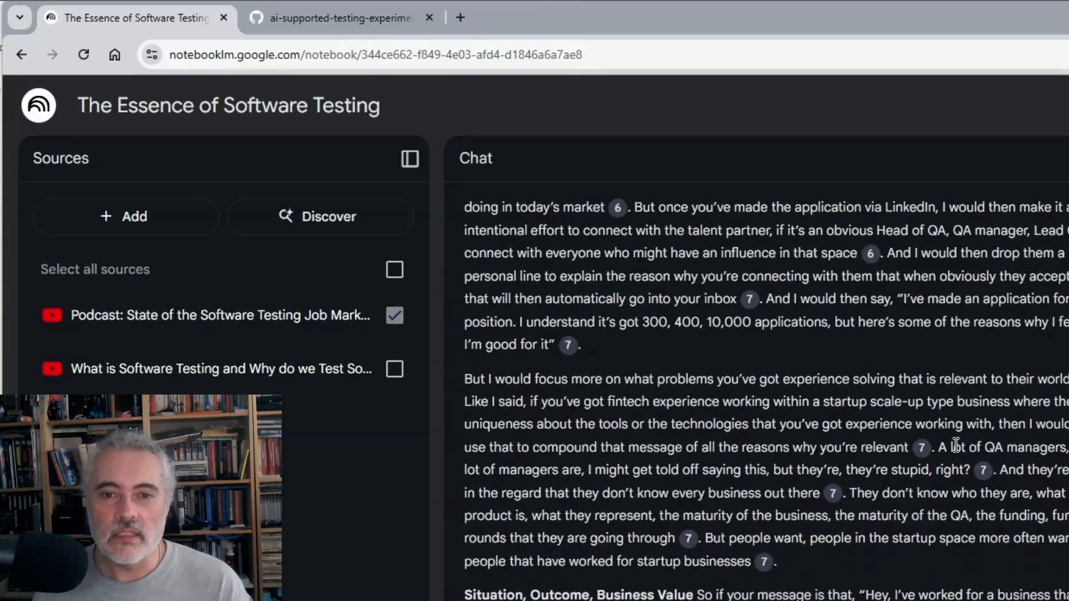
{"action": "scroll", "scroll_direction": "down", "scroll_amount": 3}
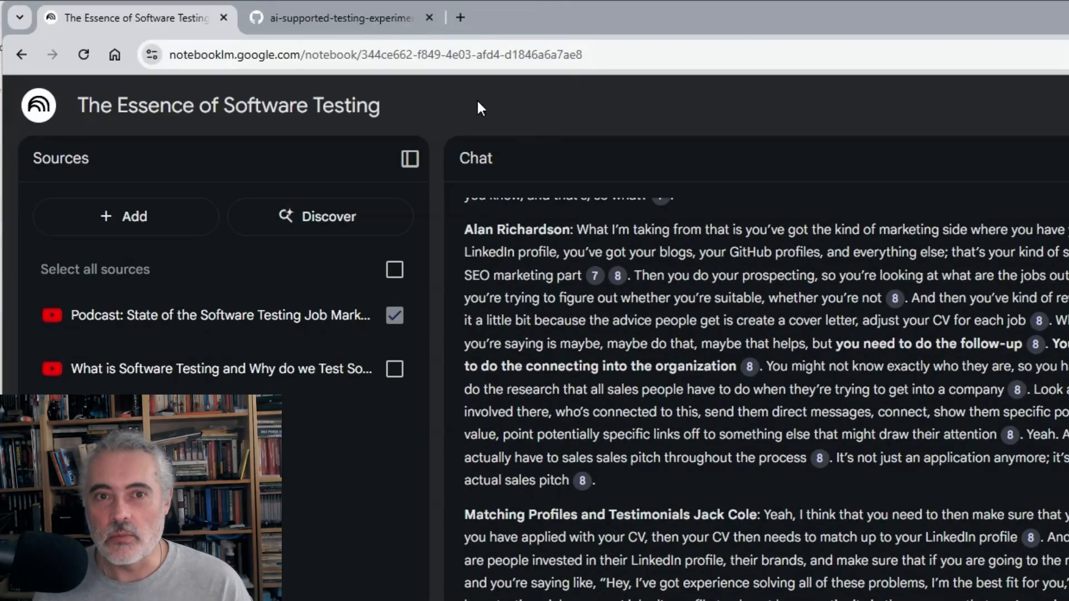
{"action": "left_click", "coordinate": [341, 18]}
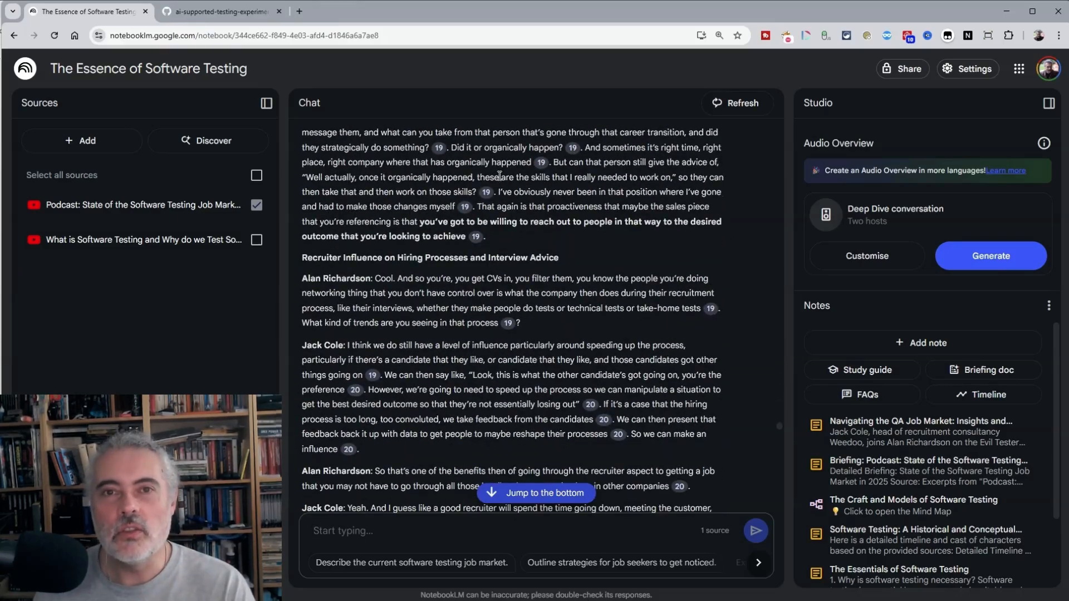
{"action": "scroll", "scroll_direction": "down", "scroll_amount": 3}
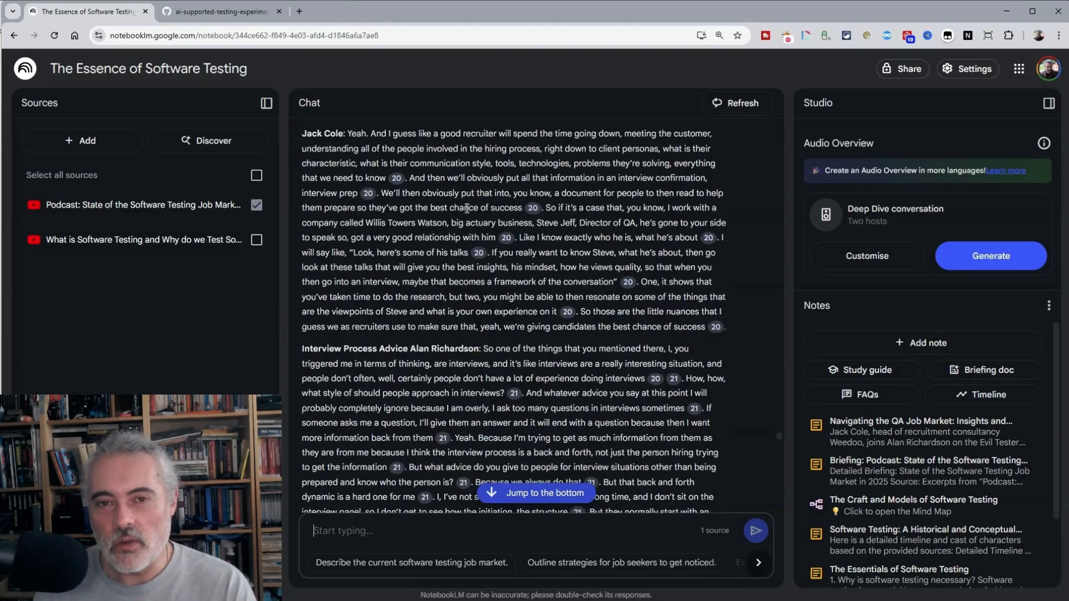
- Save the formatted transcript as a note and open the podcast source's YouTube video
{"action": "scroll", "scroll_direction": "down", "scroll_amount": 3}
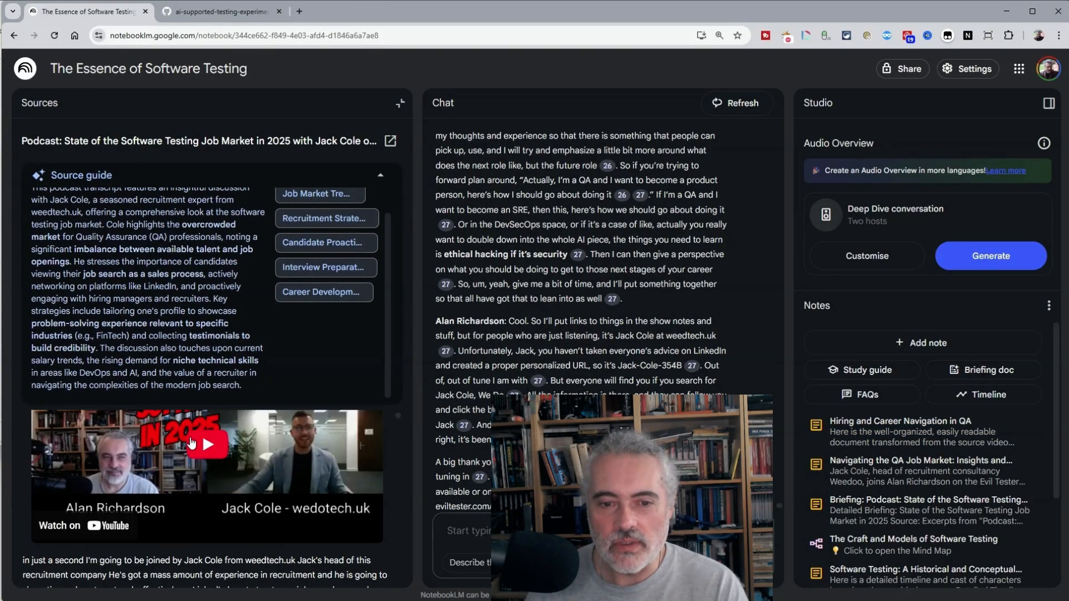
{"action": "left_click", "coordinate": [207, 444]}
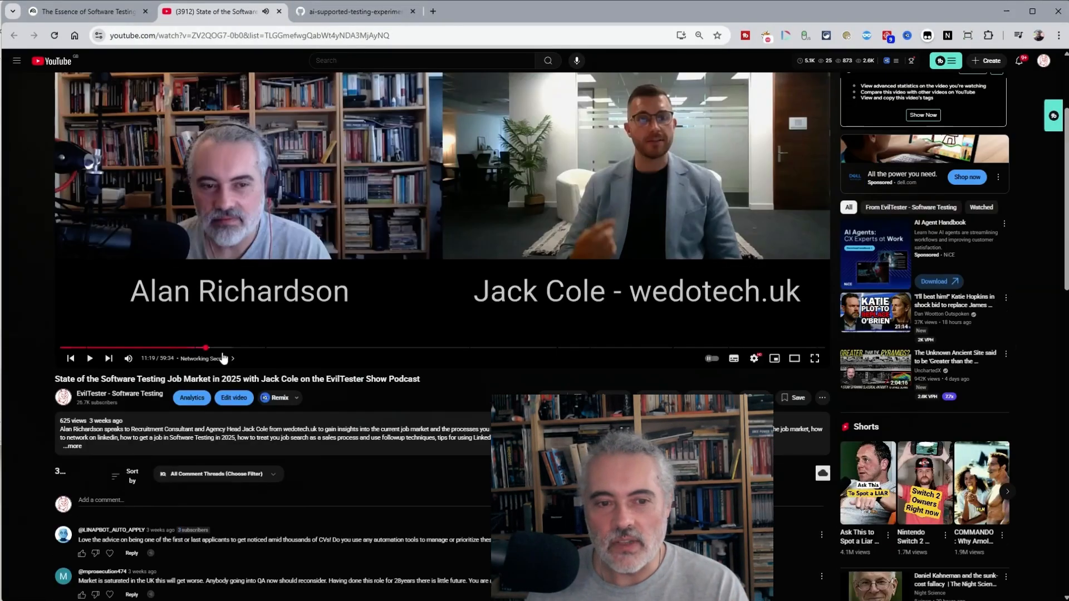
- Show the video's auto-generated timestamped transcript and scroll through its lines
{"action": "scroll", "scroll_direction": "down", "scroll_amount": 3}
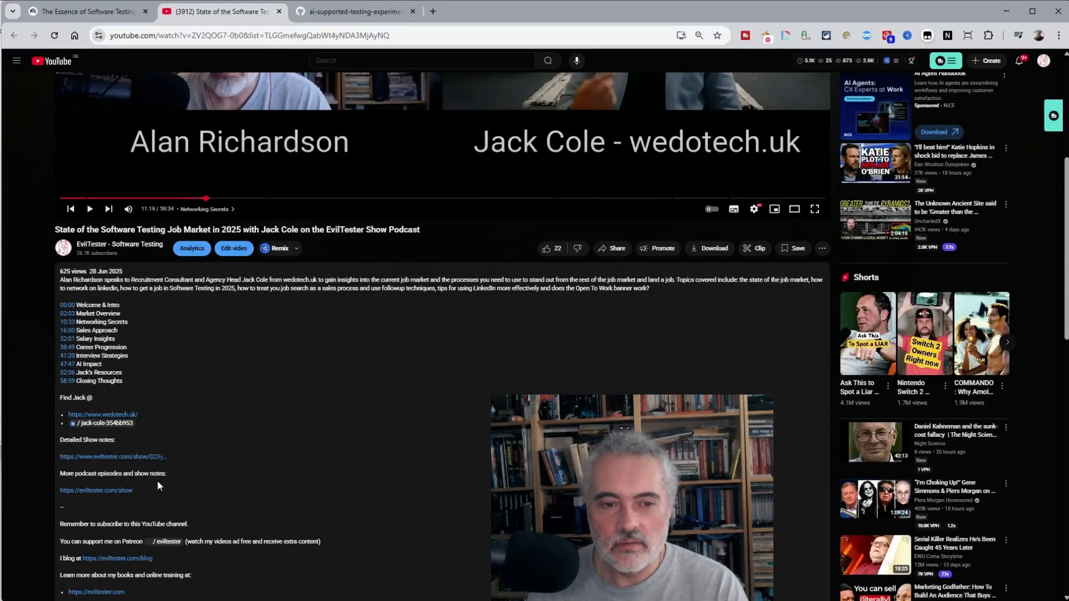
{"action": "scroll", "scroll_direction": "down", "scroll_amount": 3}
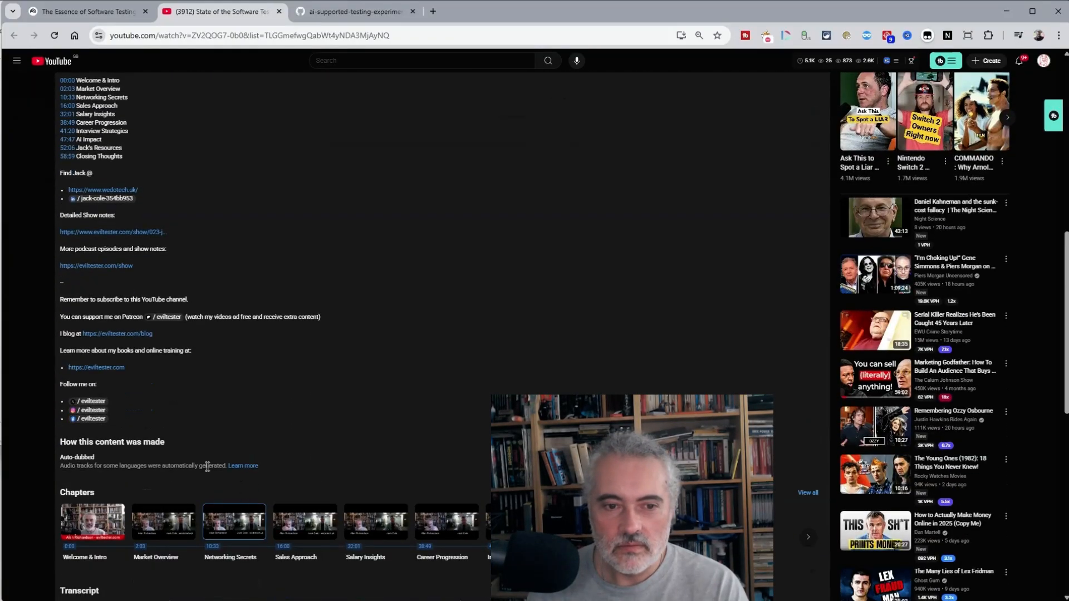
{"action": "scroll", "scroll_direction": "down", "scroll_amount": 3}
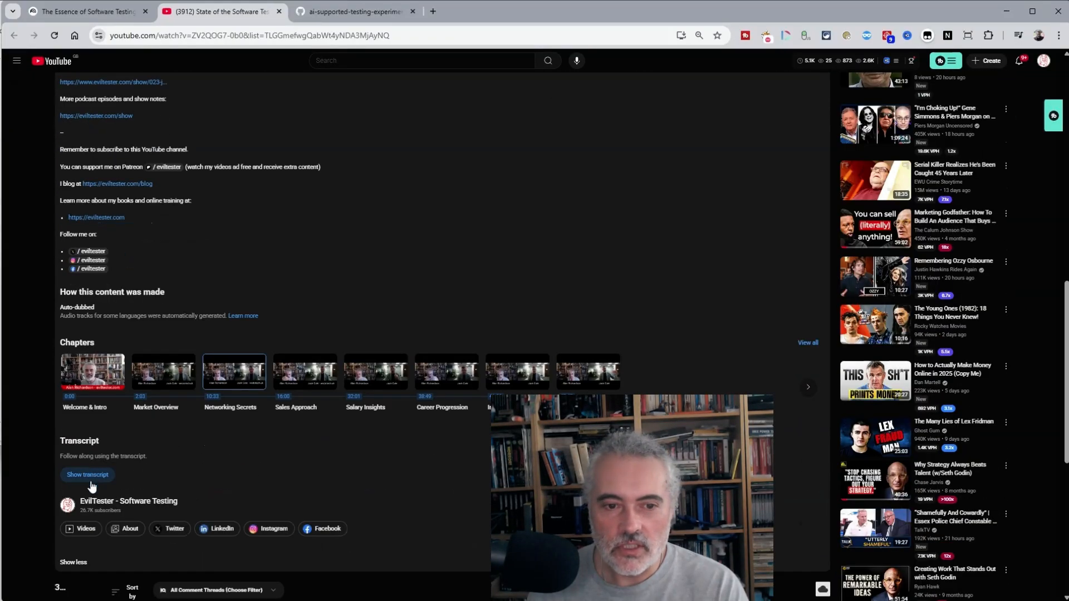
{"action": "left_click", "coordinate": [86, 474]}
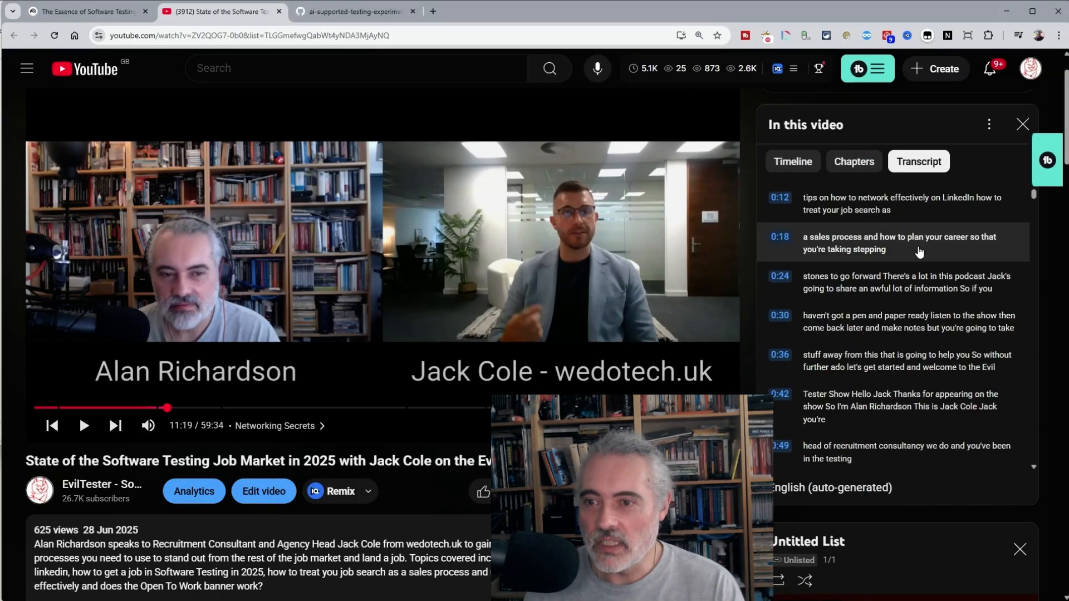
{"action": "scroll", "scroll_direction": "down", "scroll_amount": 3}
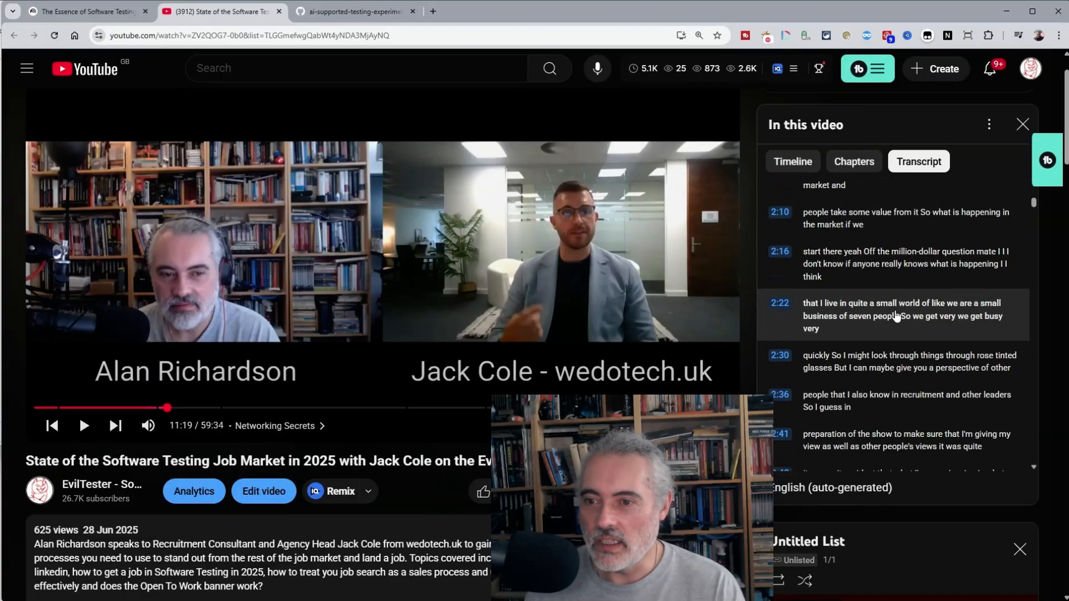
{"action": "scroll", "scroll_direction": "down", "scroll_amount": 3}
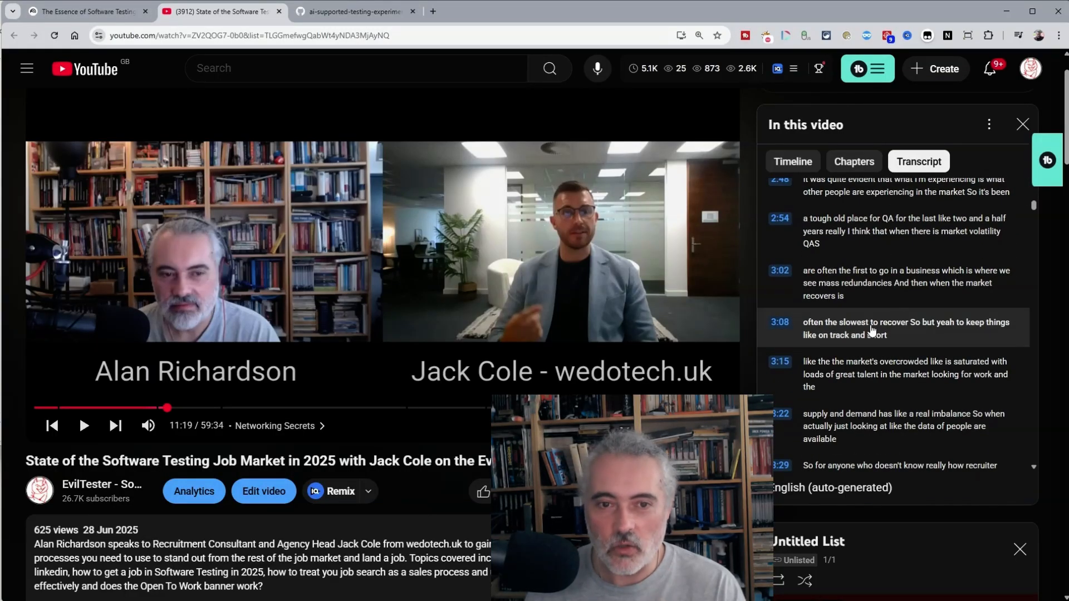